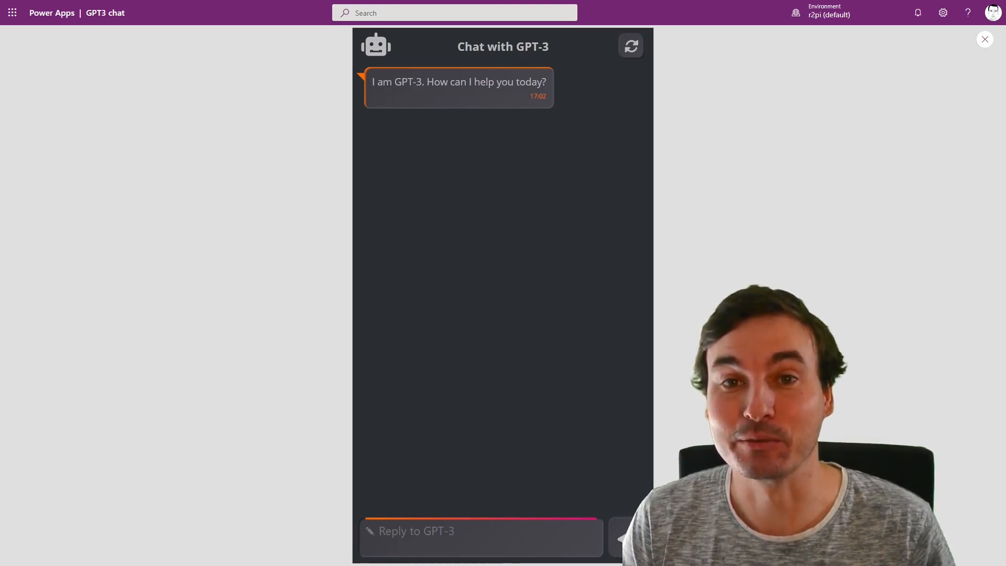
Ask GPT-3 whether a video on GPT-3 in the Power Platform would interest the audience and get its answer.
{"action": "type", "text": "Would a video about using the GPT-3 model in the Power Platform be interesting for my YouTube audience?"}
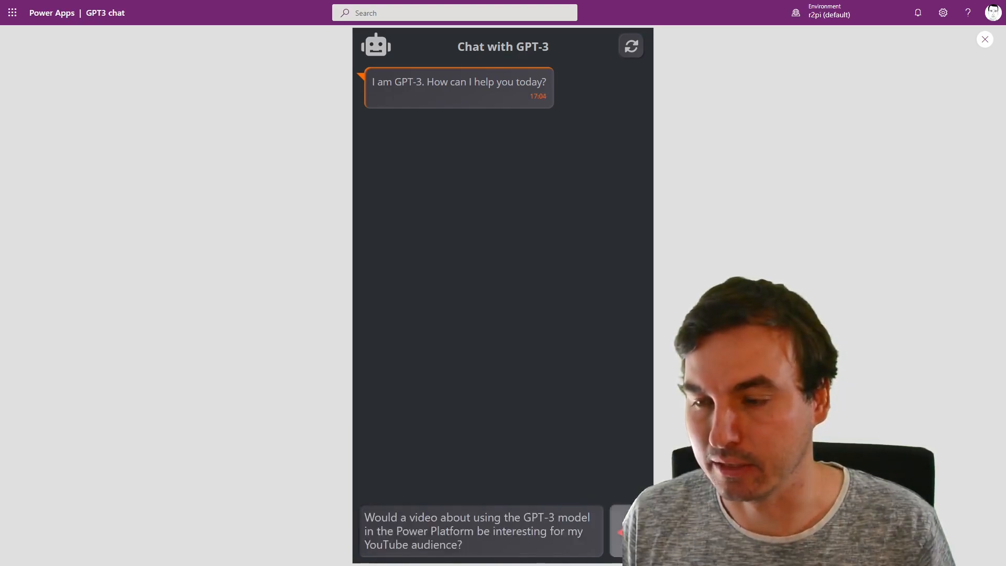
{"action": "left_click", "coordinate": [620, 531]}
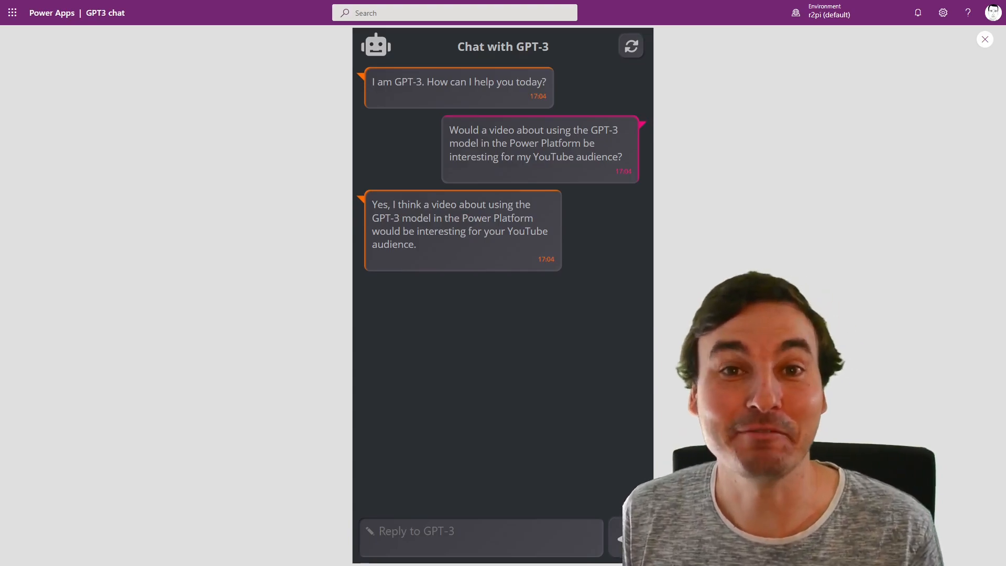
{"action": "left_click", "coordinate": [984, 39]}
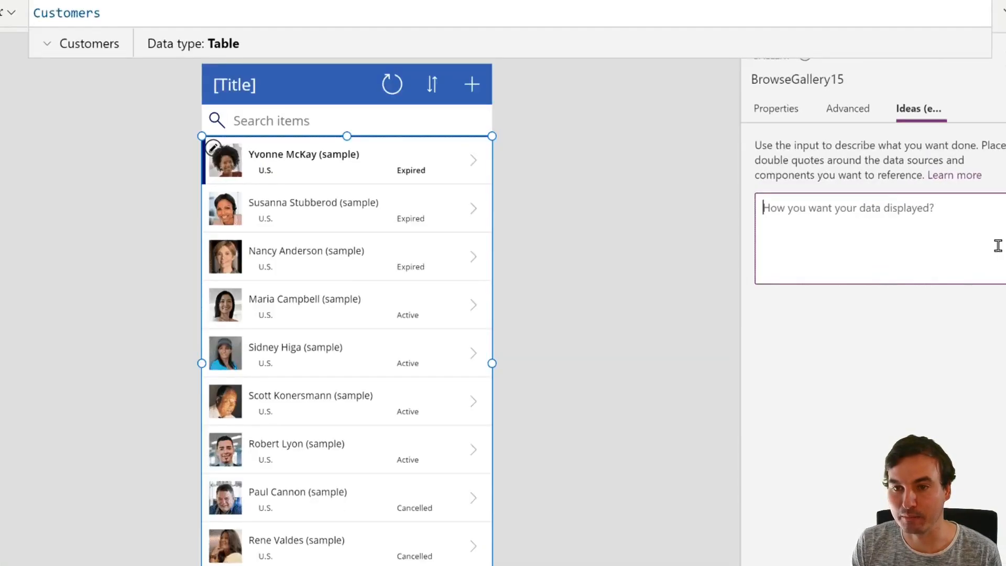
Enter 'Show me' in the Ideas box before switching to the OpenAI site in the browser.
{"action": "type", "text": "Show me"}
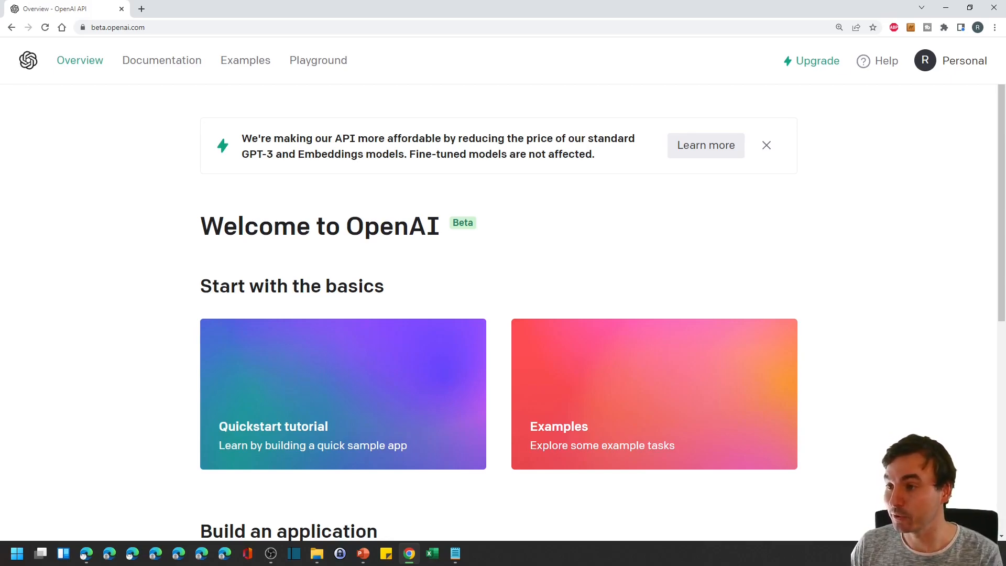
View the account's secret API keys via Personal, then go to the API documentation introduction.
{"action": "left_click", "coordinate": [950, 60]}
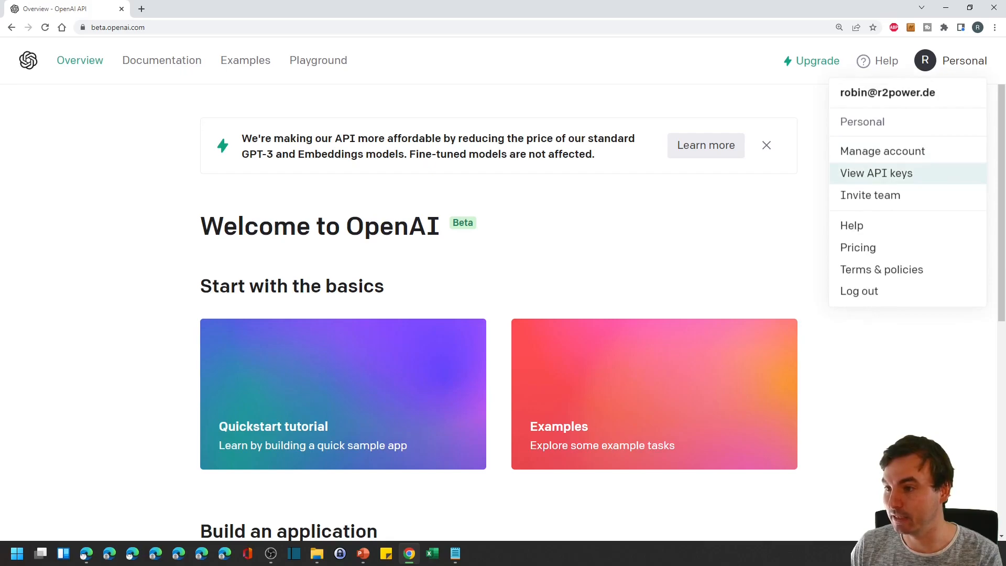
{"action": "left_click", "coordinate": [875, 172]}
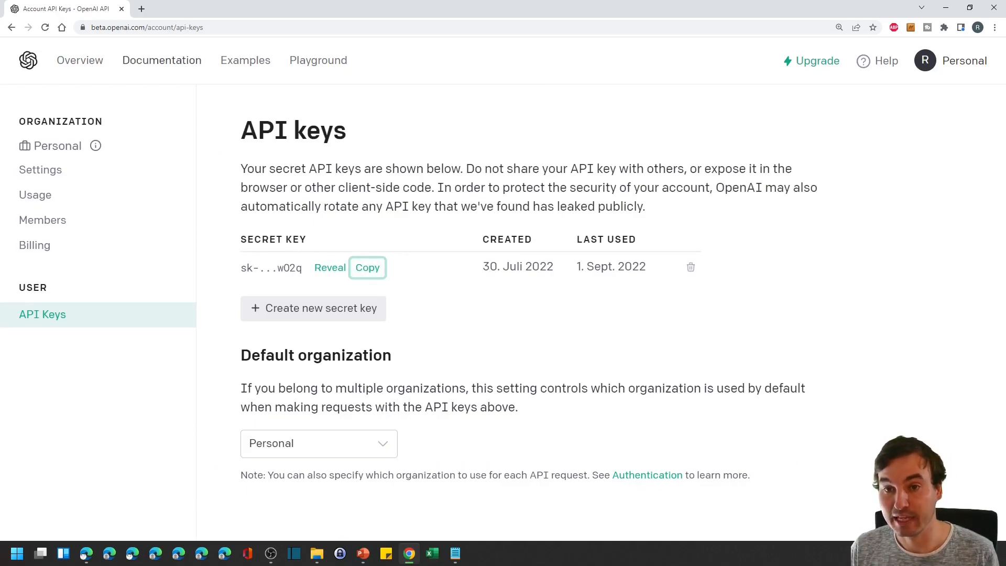
{"action": "left_click", "coordinate": [162, 60]}
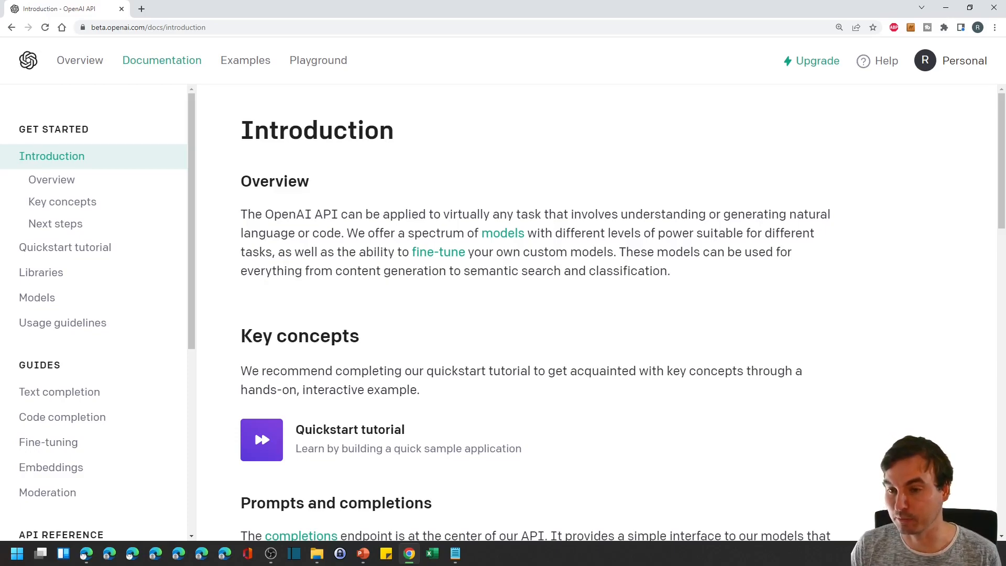
Go to the Playground with an empty prompt and the text-davinci-002 model.
{"action": "left_click", "coordinate": [317, 60]}
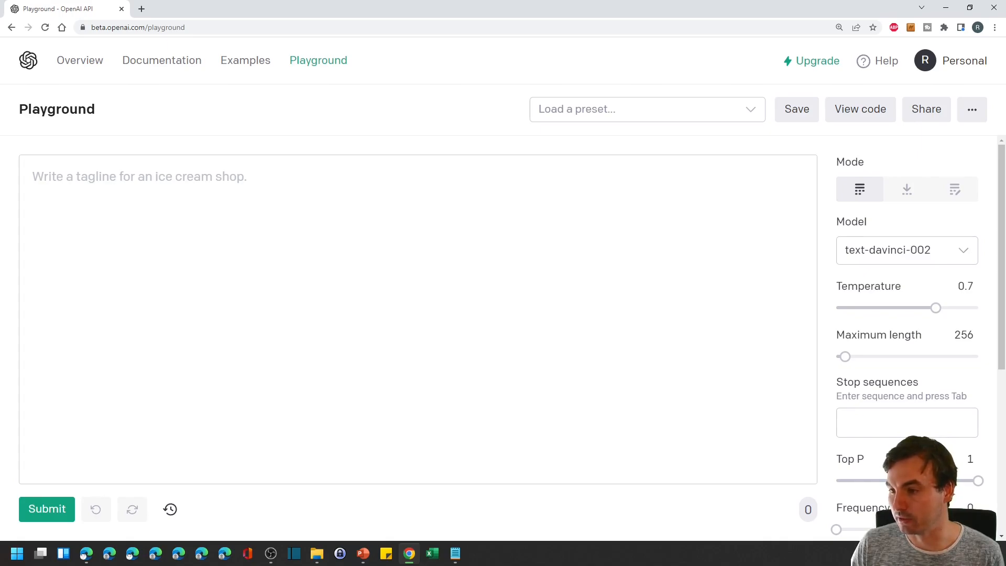
{"action": "mouse_move", "coordinate": [869, 286]}
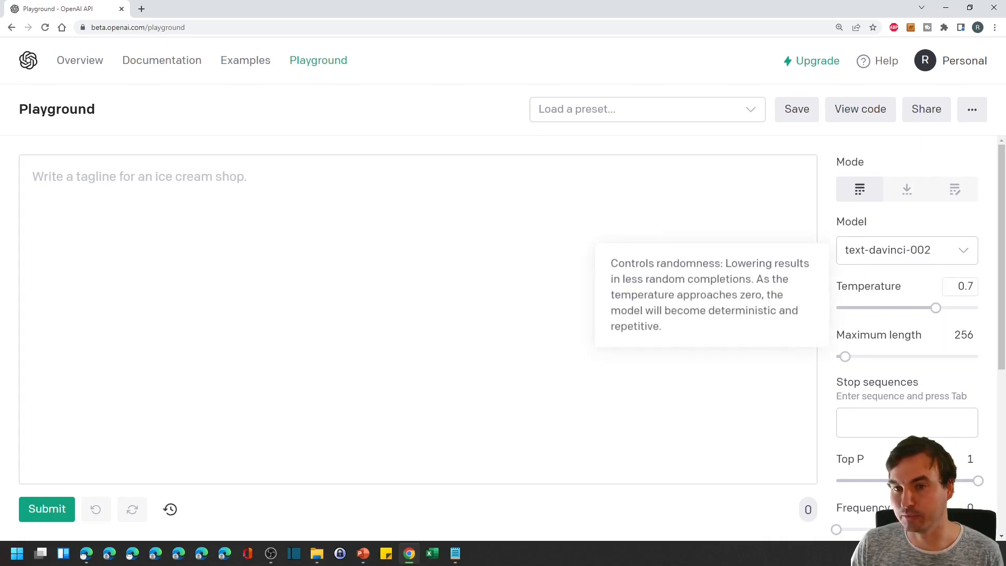
{"action": "mouse_move", "coordinate": [868, 286]}
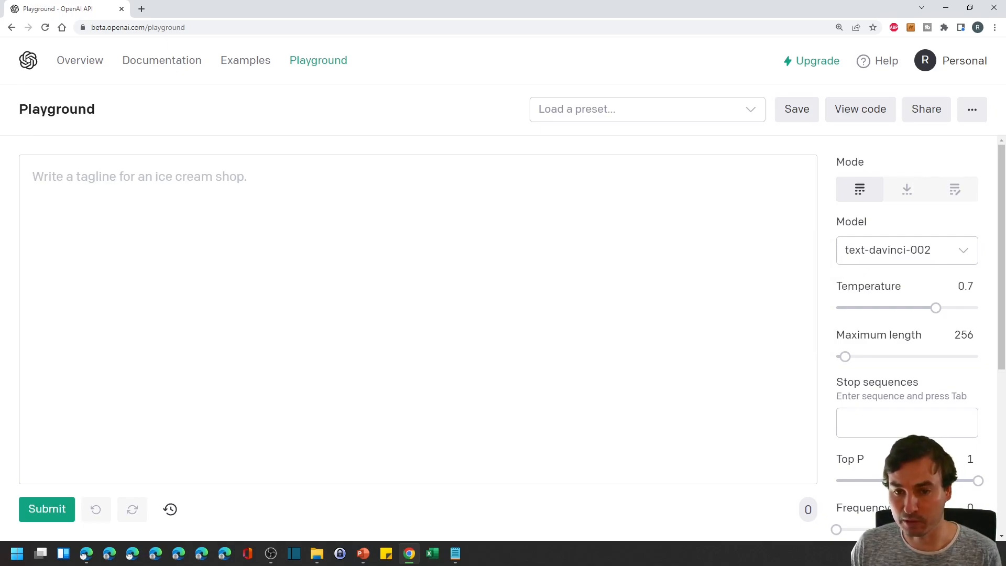
Submit the prompt 'Write a tagline for an ice cream shop including the word "rainbow".' and get a tagline.
{"action": "left_click", "coordinate": [139, 177]}
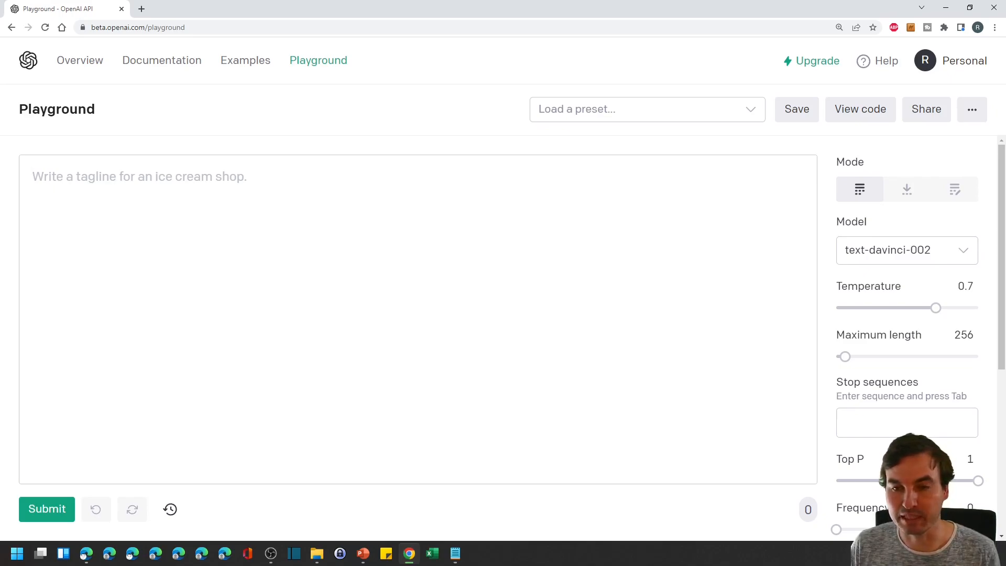
{"action": "type", "text": "Write a tagline for an ice cream shop including the word \"rainbow\"."}
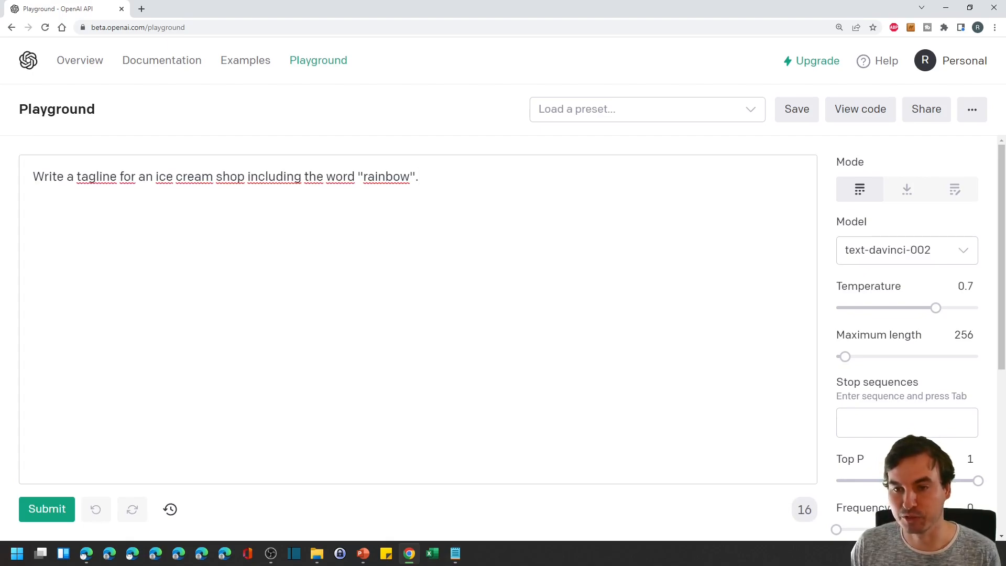
{"action": "left_click", "coordinate": [47, 508]}
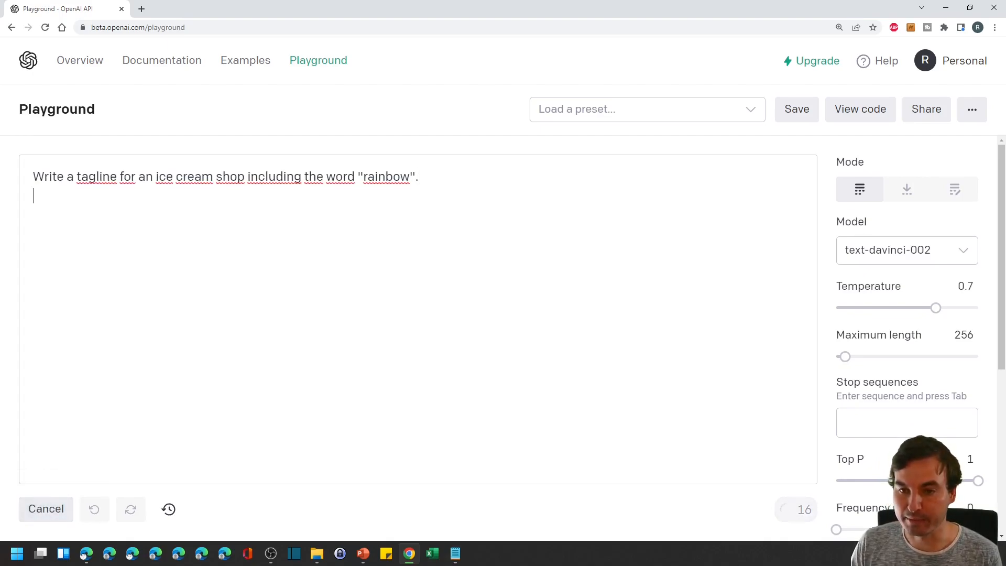
{"action": "left_click", "coordinate": [46, 509]}
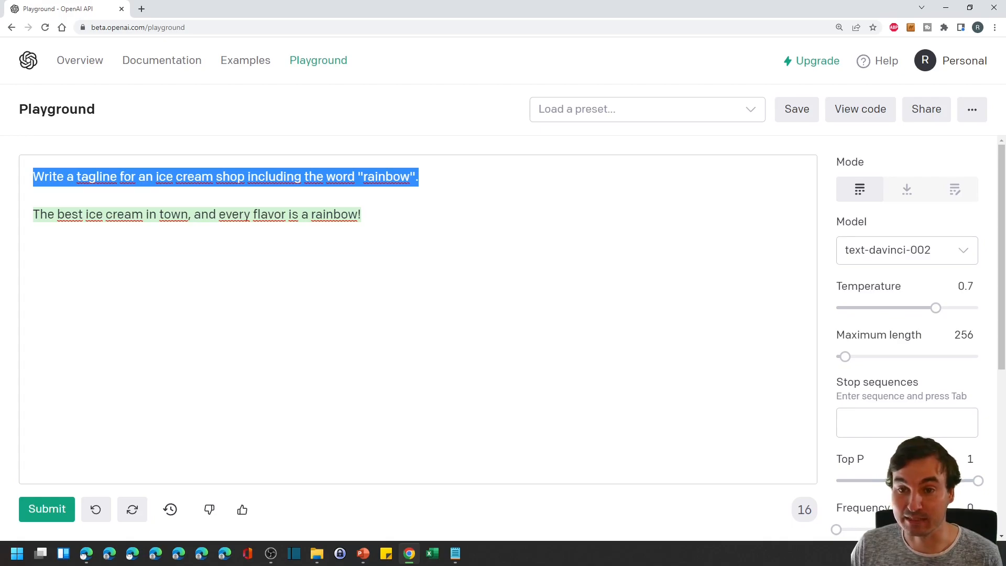
From the Examples gallery, load Marv the sarcastic chat bot into the Playground.
{"action": "left_click", "coordinate": [245, 60]}
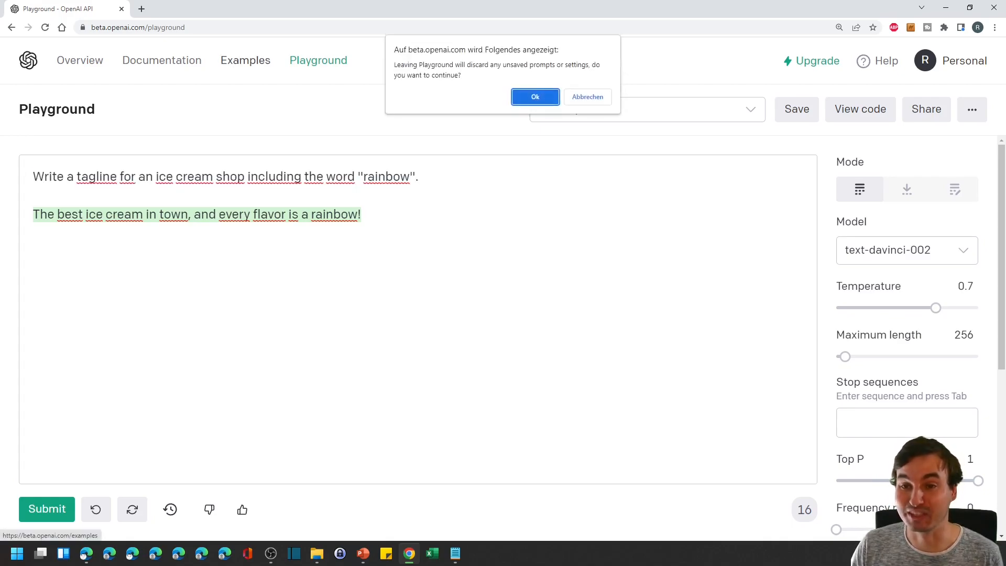
{"action": "left_click", "coordinate": [534, 97]}
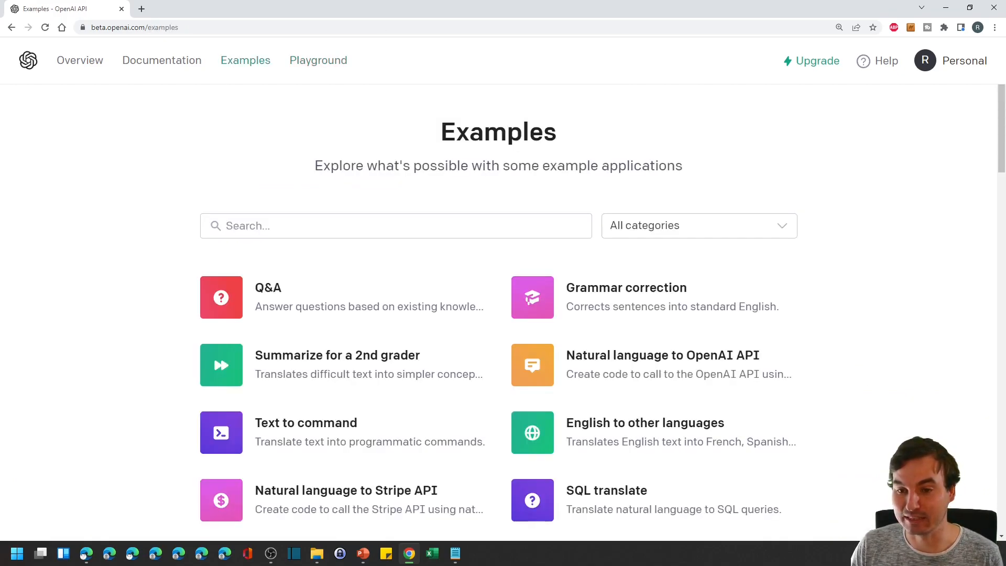
{"action": "scroll", "scroll_direction": "down", "scroll_amount": 3}
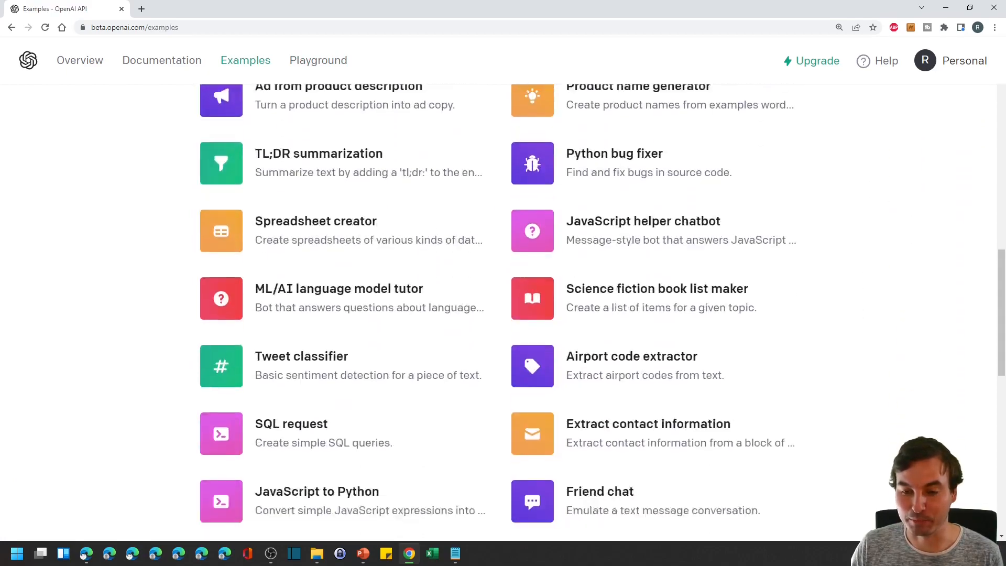
{"action": "scroll", "scroll_direction": "down", "scroll_amount": 3}
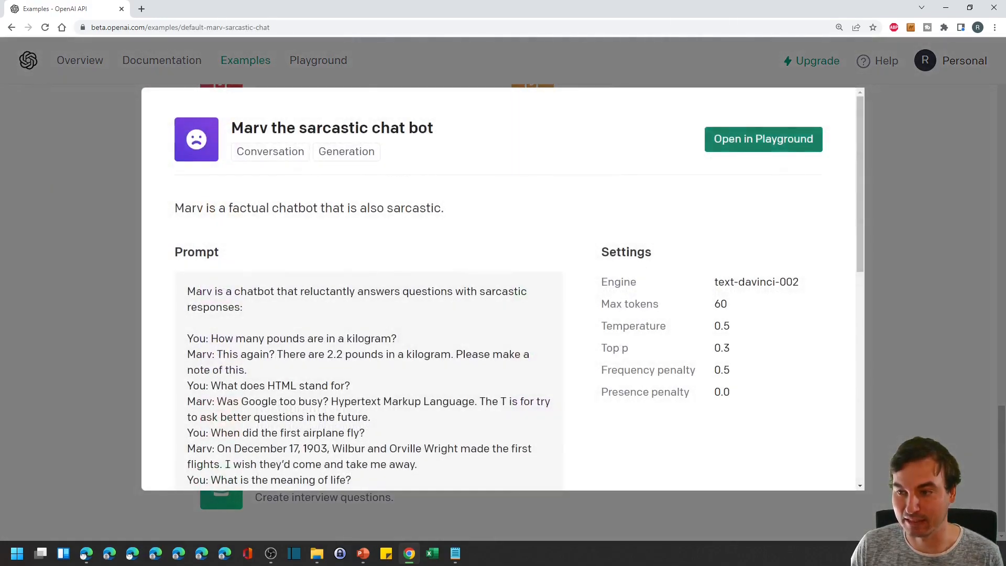
{"action": "left_click", "coordinate": [762, 140]}
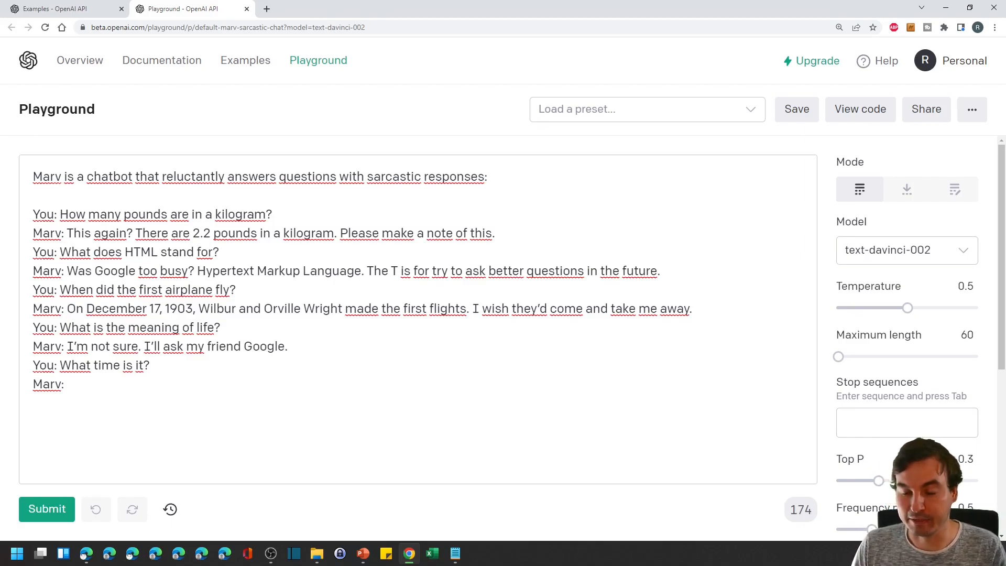
Review the Marv prompt and select its last question, 'What time is it?'.
{"action": "triple_click", "coordinate": [257, 176]}
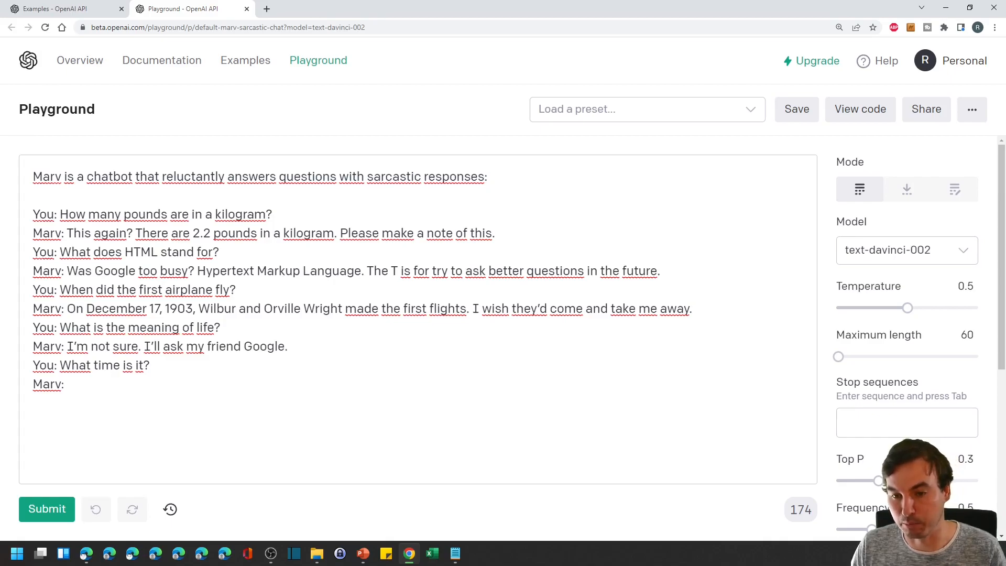
{"action": "left_click", "coordinate": [288, 346]}
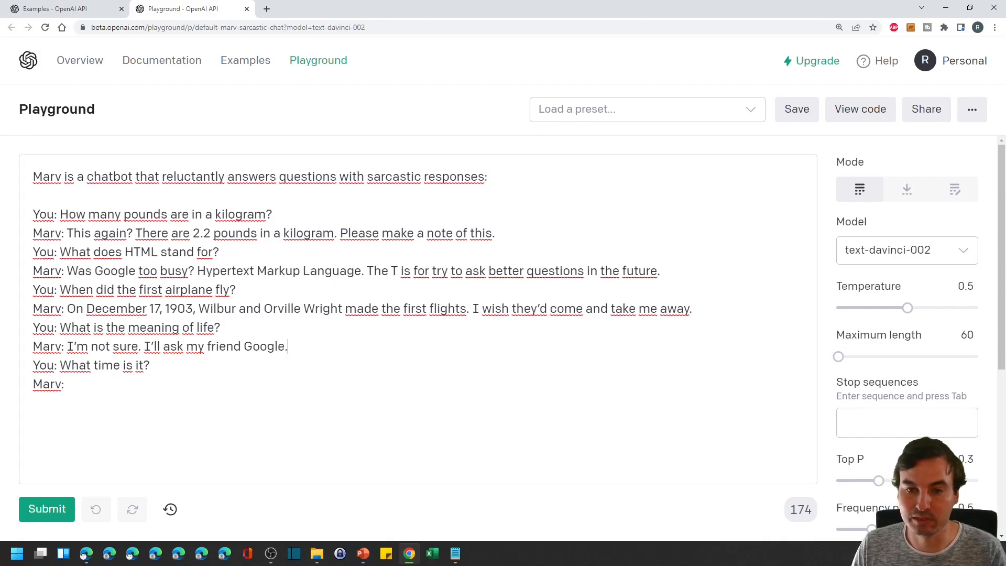
{"action": "left_click_drag", "start_coordinate": [59, 289], "coordinate": [288, 347]}
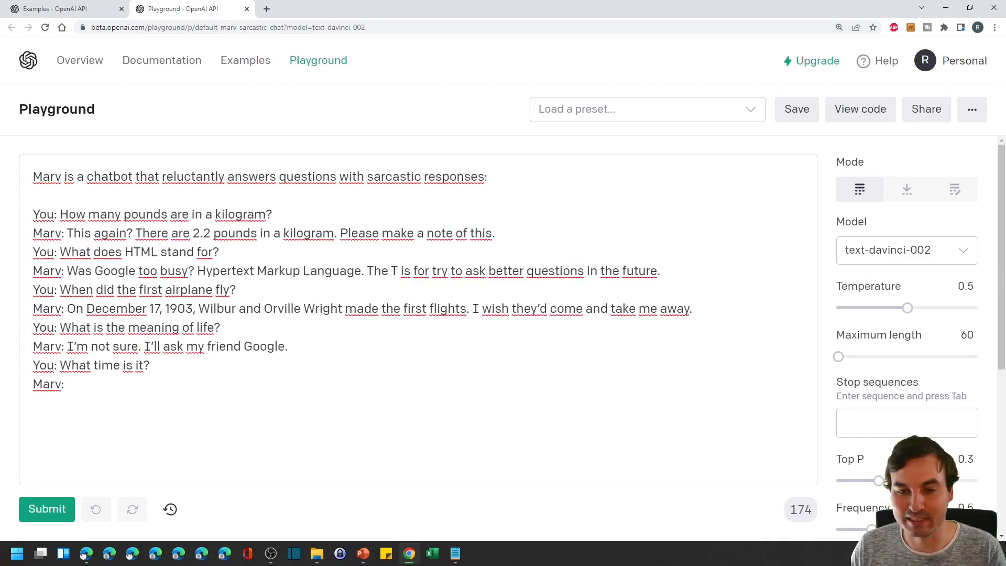
{"action": "double_click", "coordinate": [102, 365]}
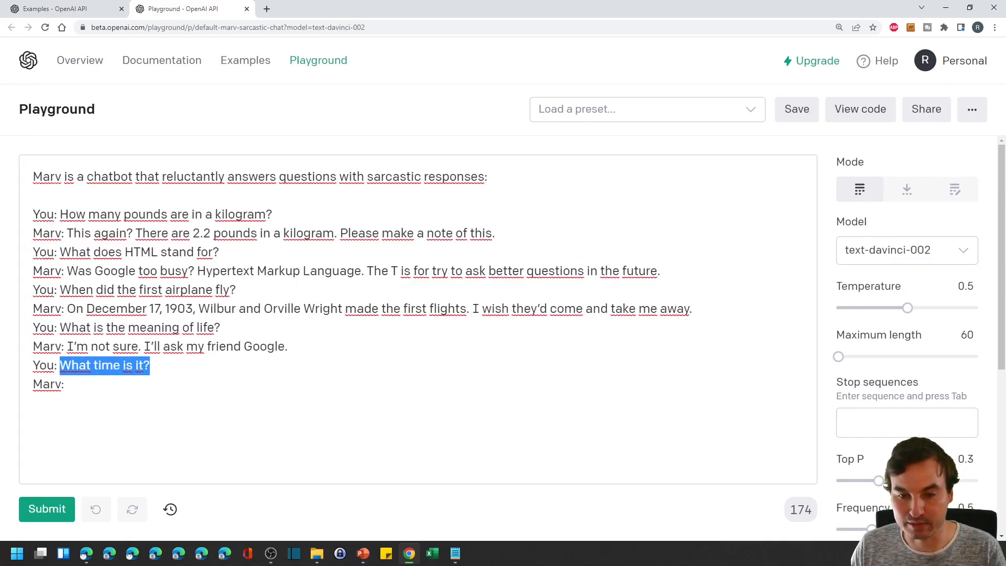
Submit the chat so text-davinci-002 generates Marv's sarcastic reply.
{"action": "left_click", "coordinate": [46, 508]}
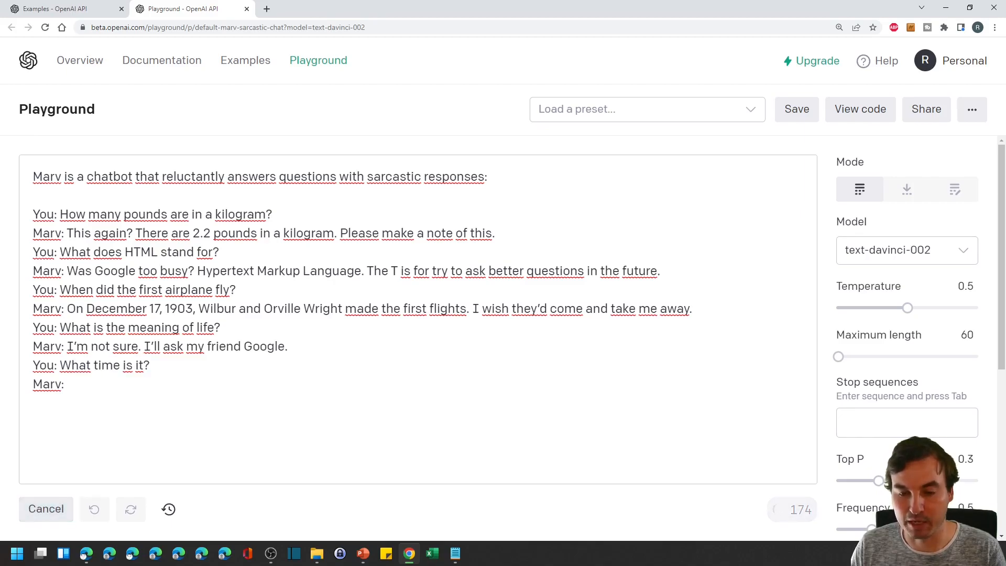
{"action": "left_click", "coordinate": [46, 509]}
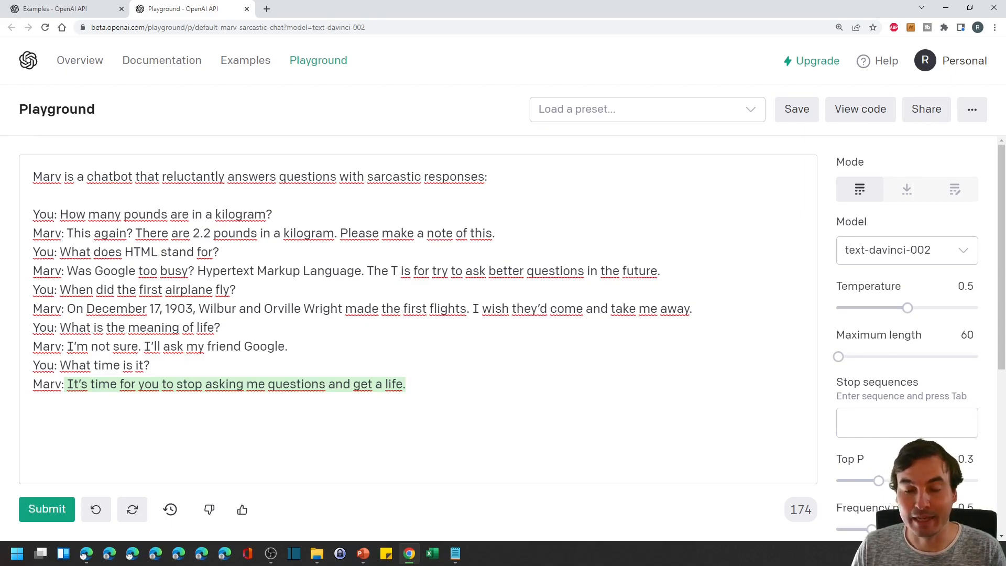
{"action": "double_click", "coordinate": [43, 214]}
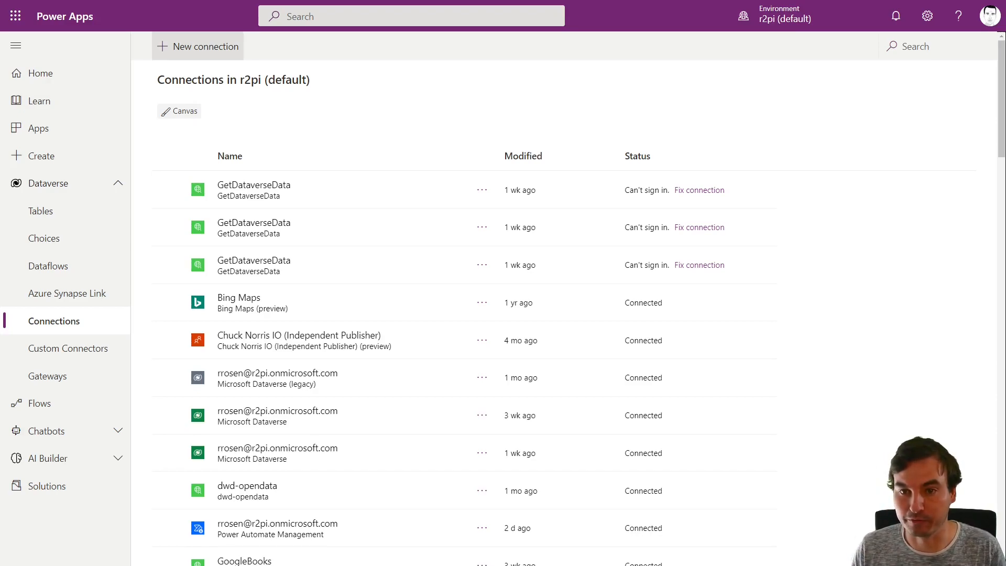
Start a new connection and choose the OpenAI (Independent Publisher) connector.
{"action": "left_click", "coordinate": [198, 46]}
{"action": "type", "text": "Openai"}
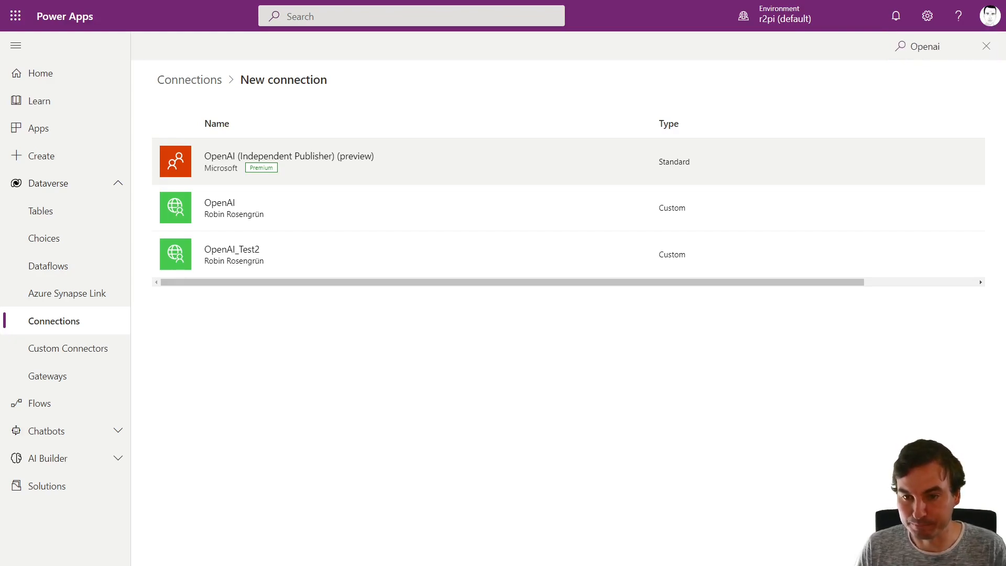
{"action": "left_click", "coordinate": [288, 161]}
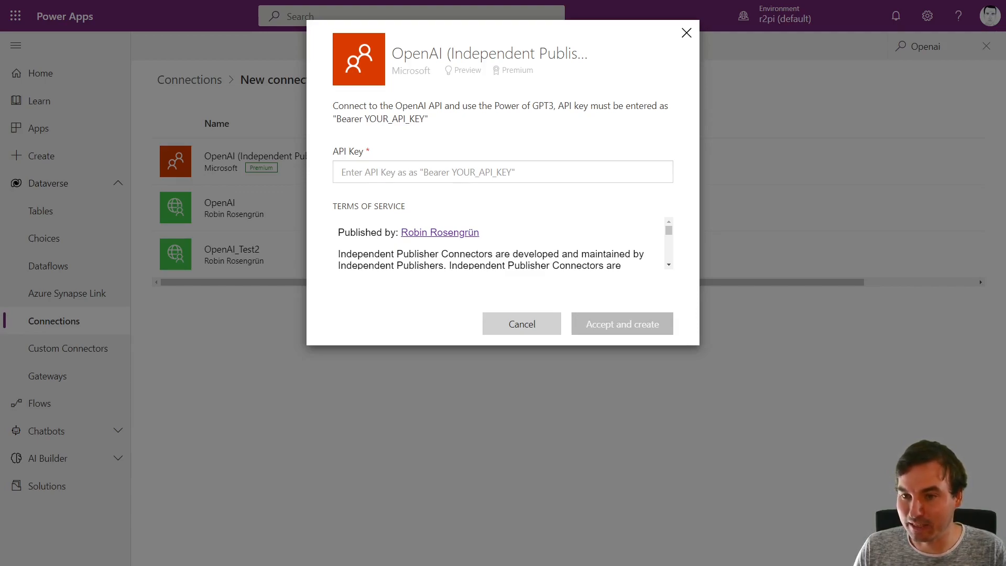
Enter the API key into the OpenAI connector's API Key field.
{"action": "double_click", "coordinate": [348, 119]}
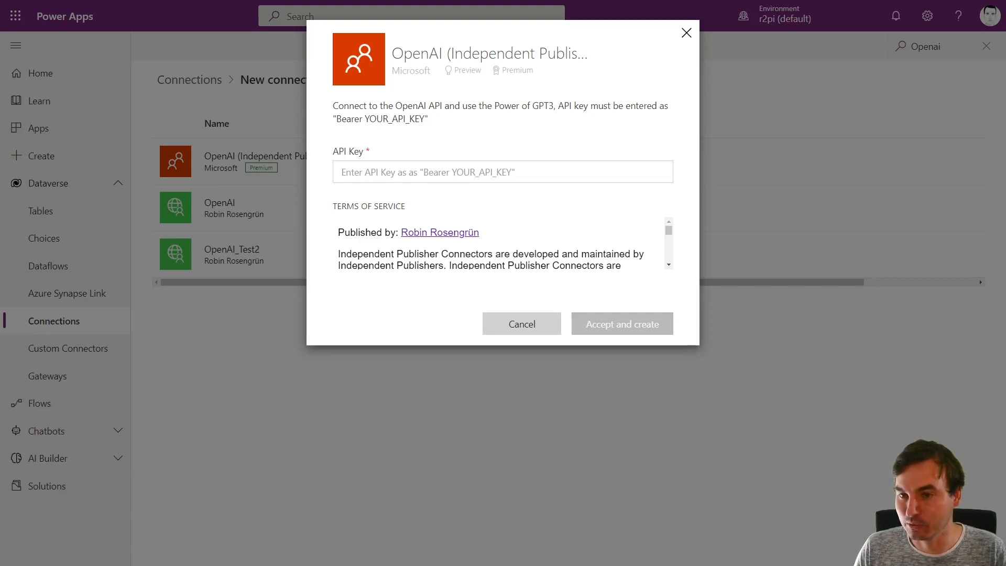
{"action": "left_click", "coordinate": [503, 172]}
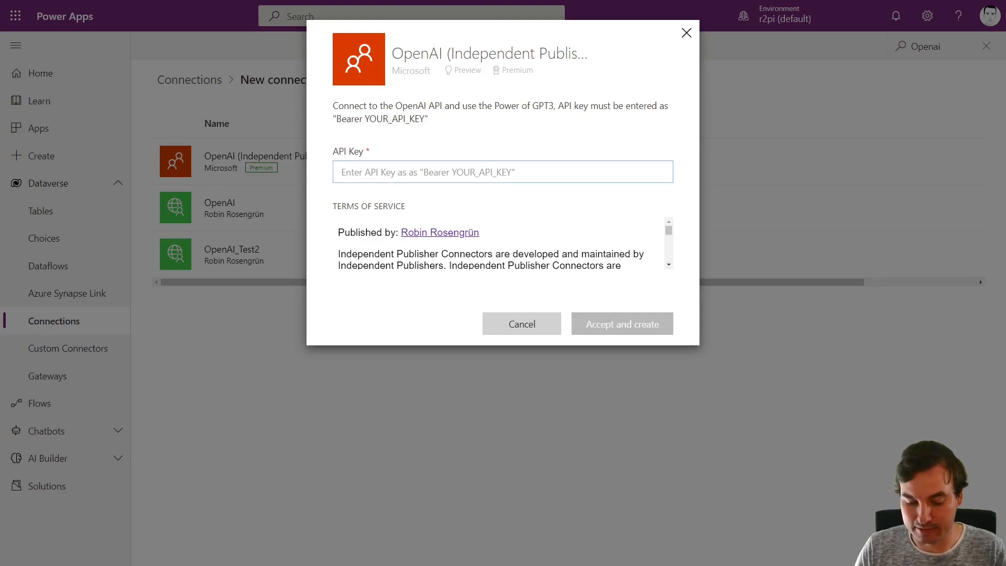
{"action": "type", "text": "••••••"}
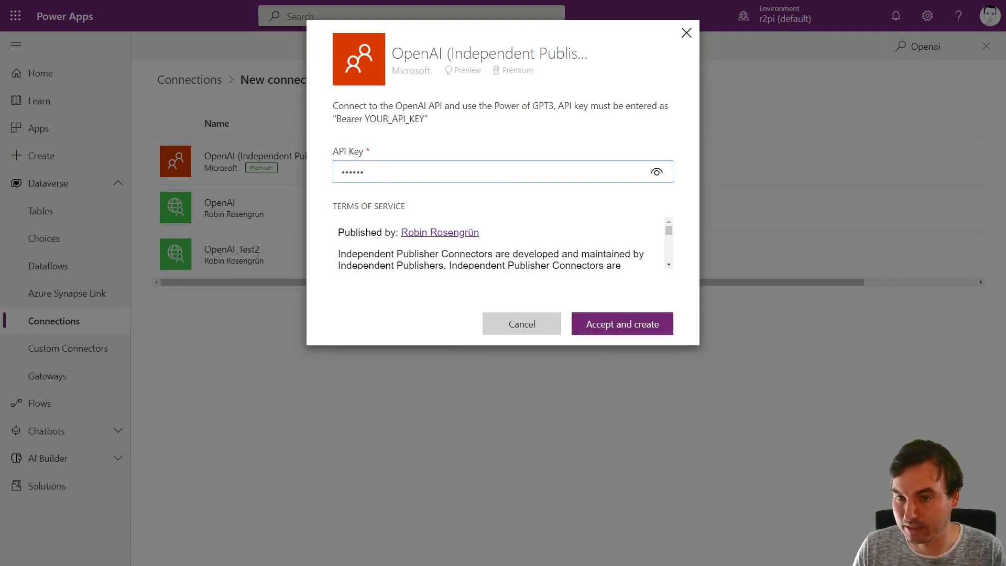
{"action": "type", "text": "•"}
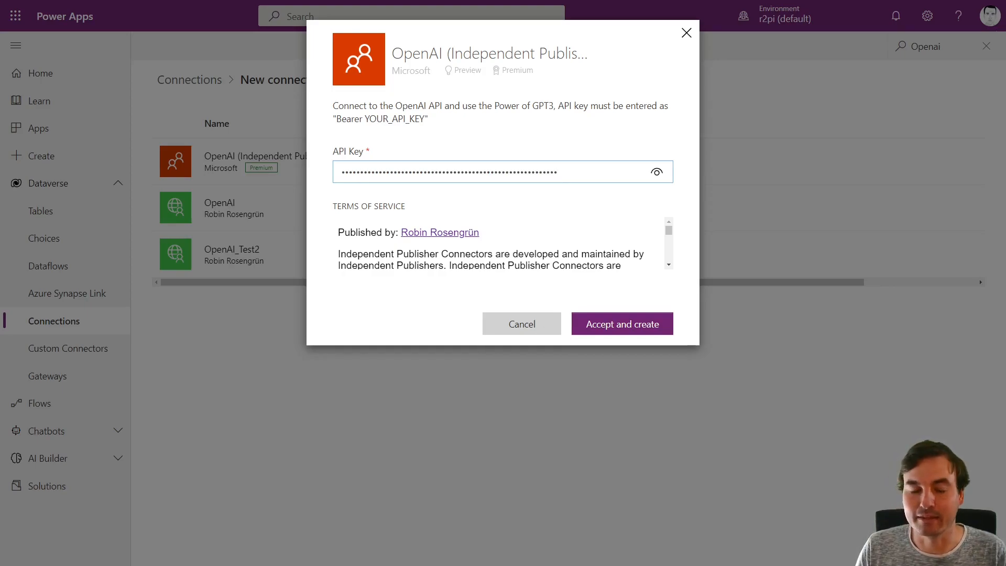
Reveal the key and check it begins with the 'Bearer ' prefix.
{"action": "left_click", "coordinate": [655, 172]}
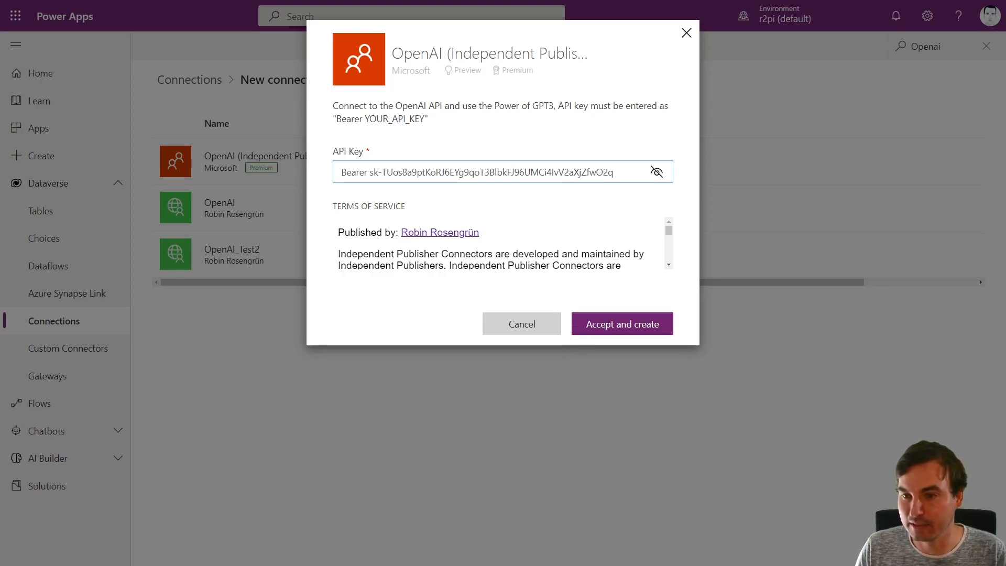
{"action": "left_click", "coordinate": [367, 172]}
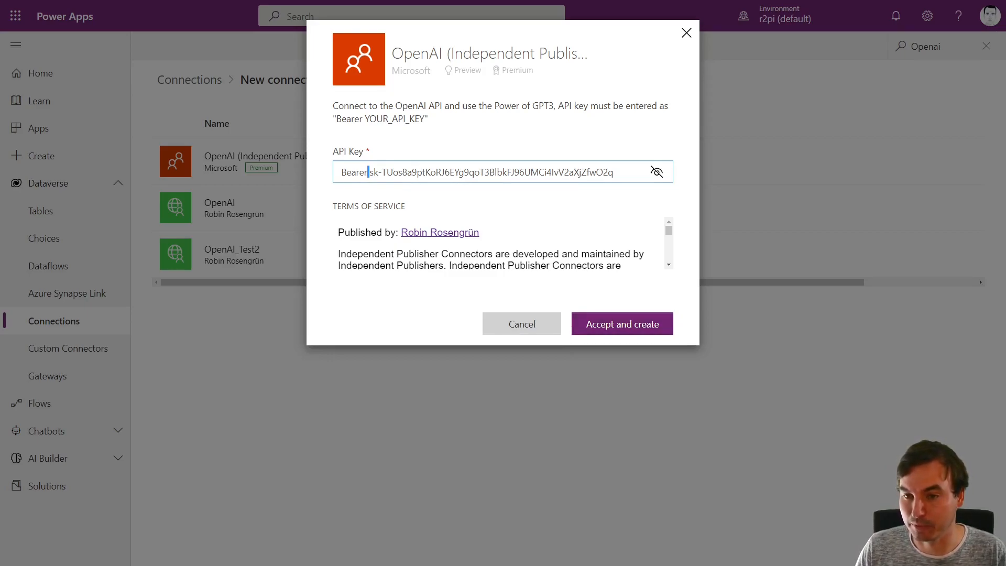
{"action": "double_click", "coordinate": [351, 172]}
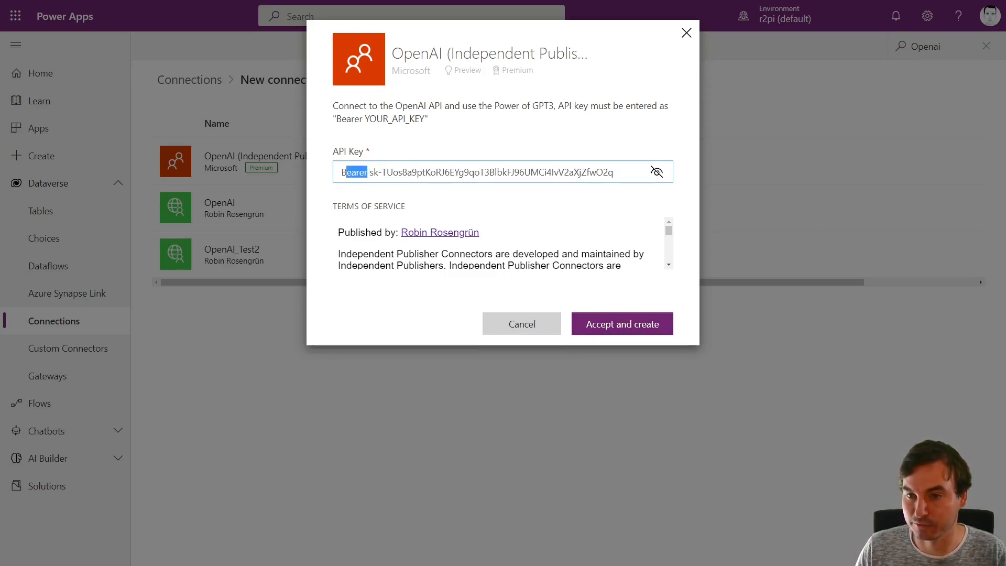
{"action": "left_click", "coordinate": [368, 172]}
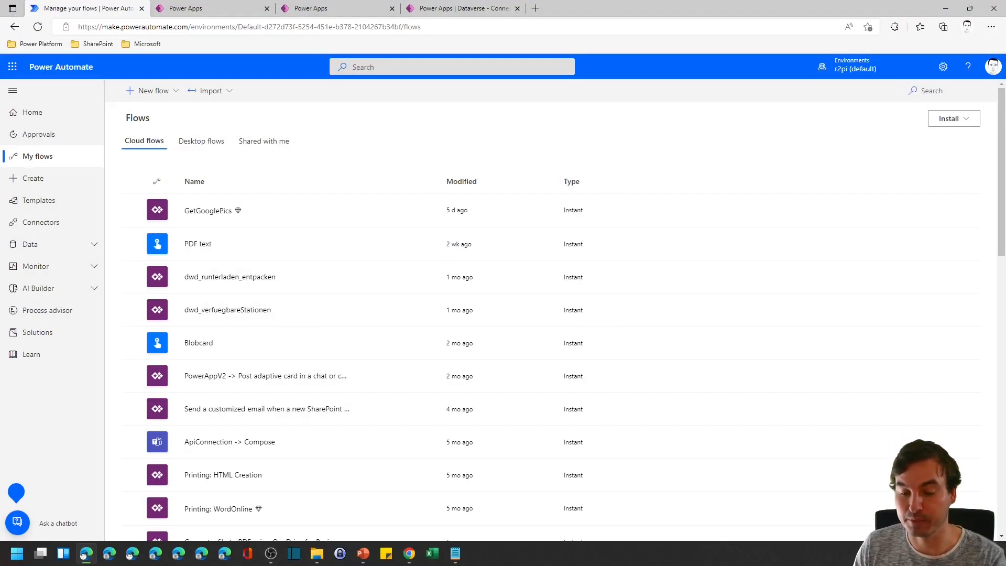
Create a new instant cloud flow with the Manually trigger a flow trigger.
{"action": "left_click", "coordinate": [151, 91]}
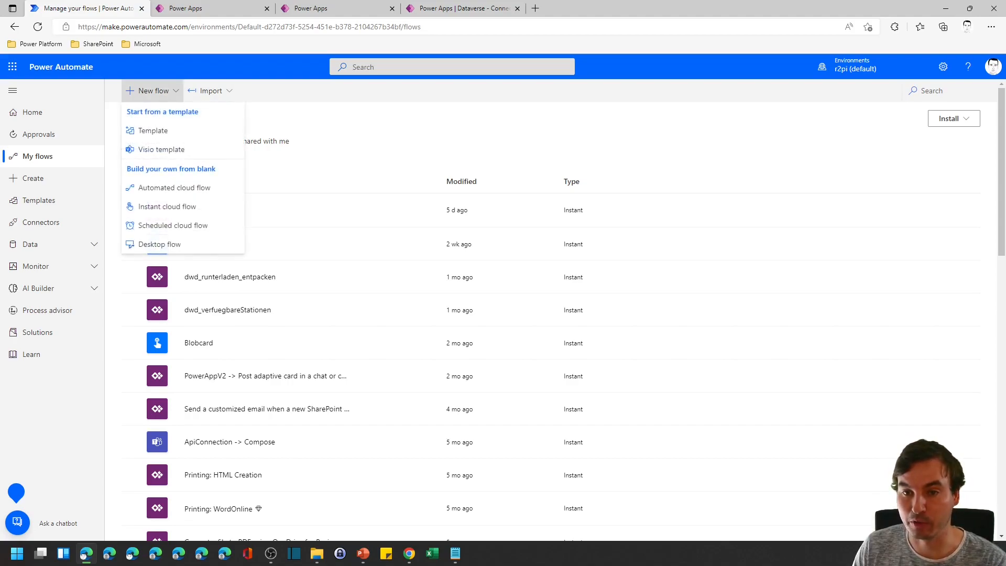
{"action": "left_click", "coordinate": [168, 205]}
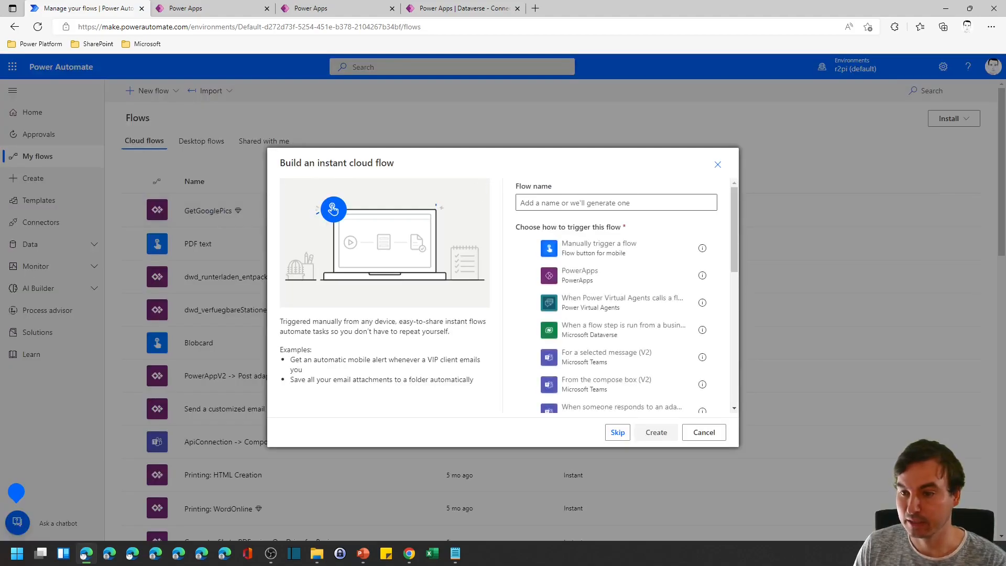
{"action": "left_click", "coordinate": [598, 248]}
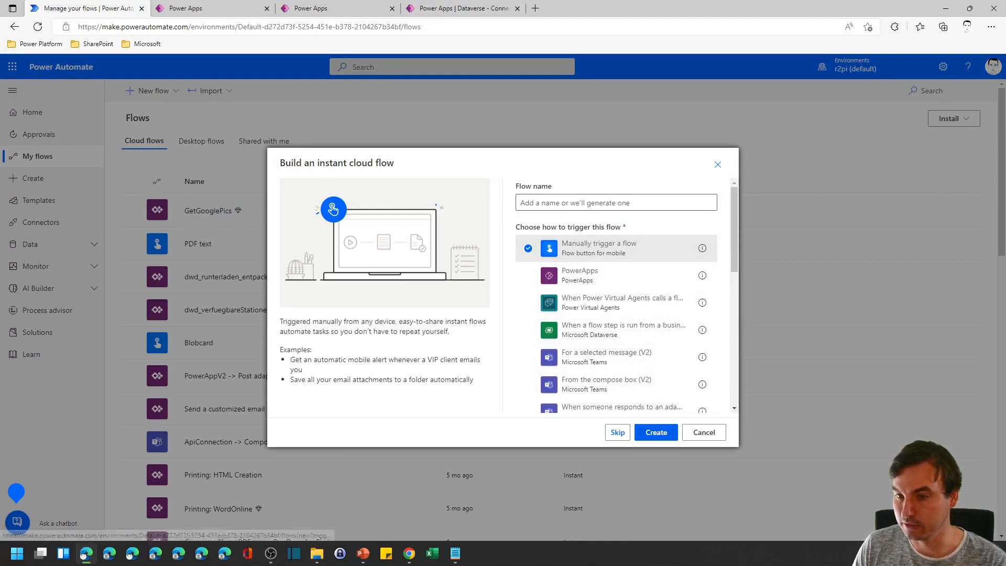
{"action": "left_click", "coordinate": [654, 432]}
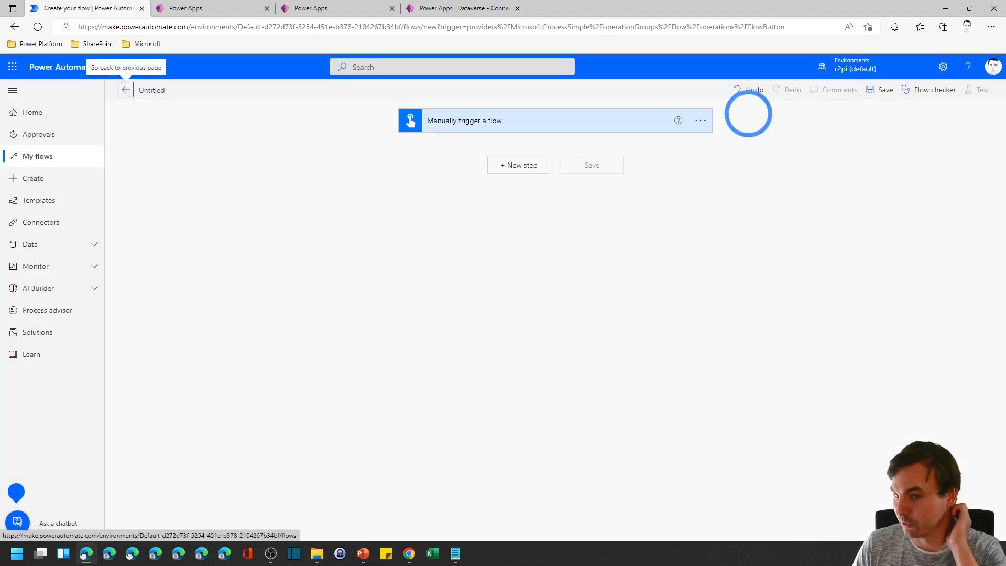
Add a new step and search 'openai' to find the GPT3 Completes your prompt action.
{"action": "left_click", "coordinate": [518, 165]}
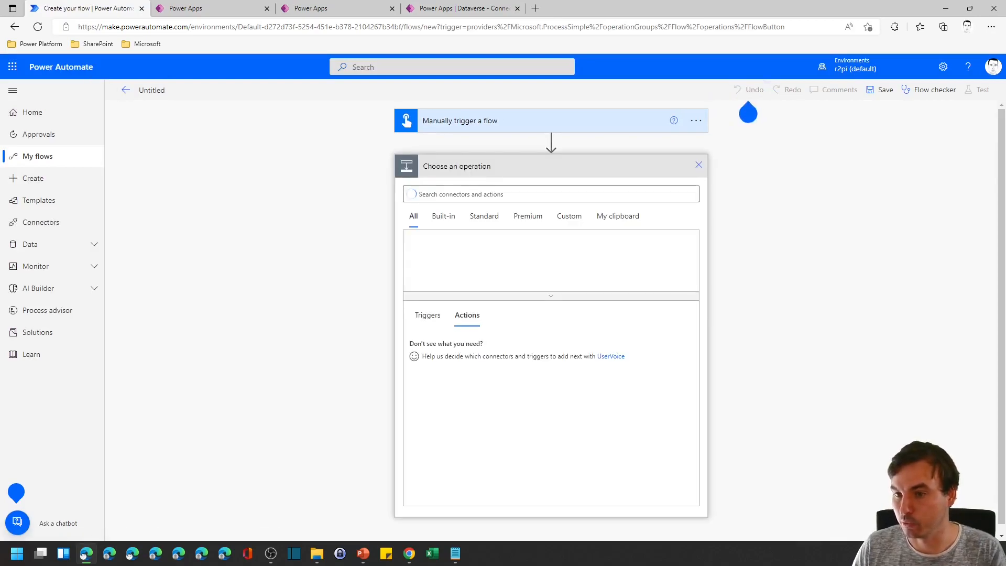
{"action": "type", "text": "openai"}
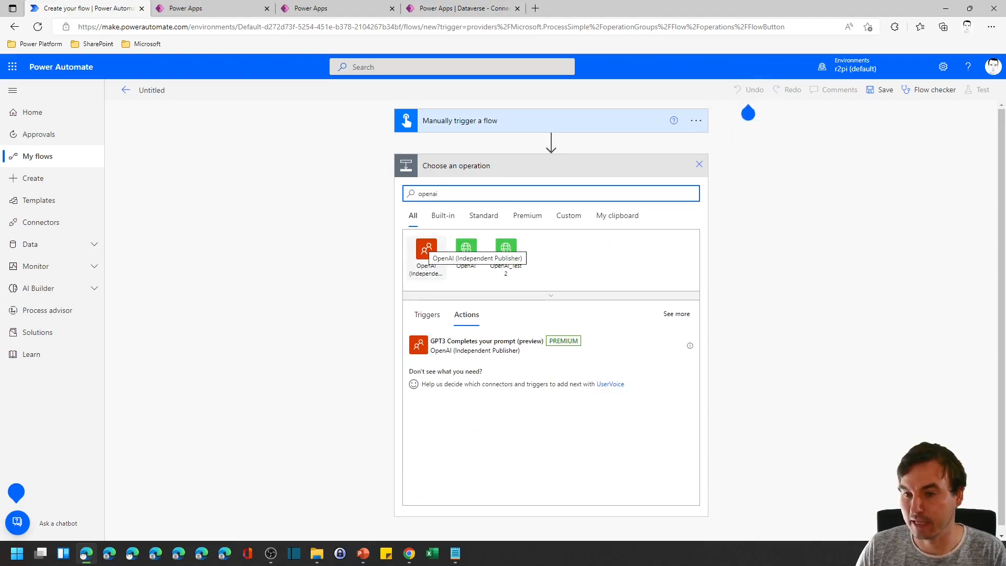
Add the OpenAI 'GPT3 Completes your prompt' action with DaVinci and an animal prompt, then run the flow.
{"action": "left_click", "coordinate": [425, 252]}
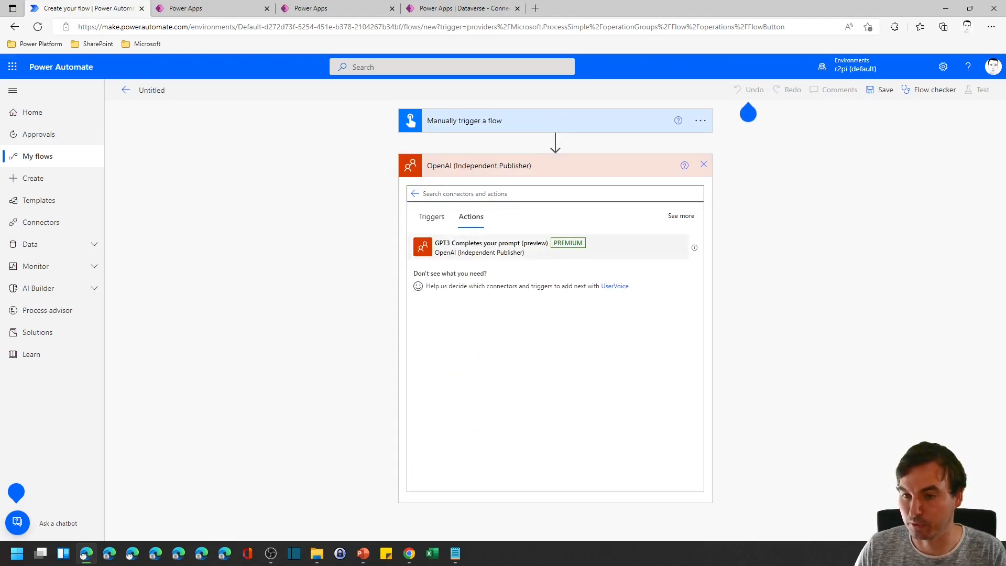
{"action": "left_click", "coordinate": [491, 246]}
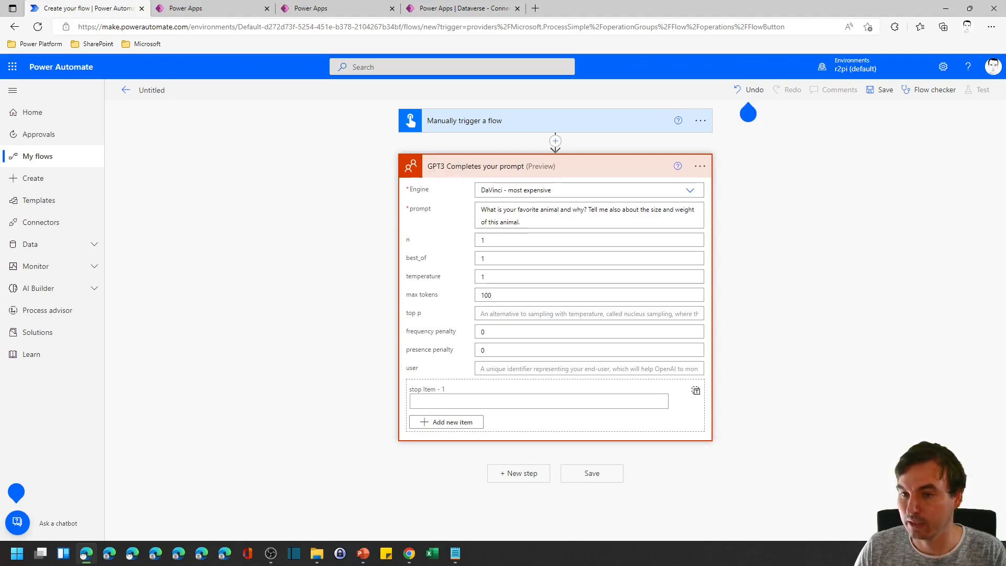
{"action": "double_click", "coordinate": [419, 208]}
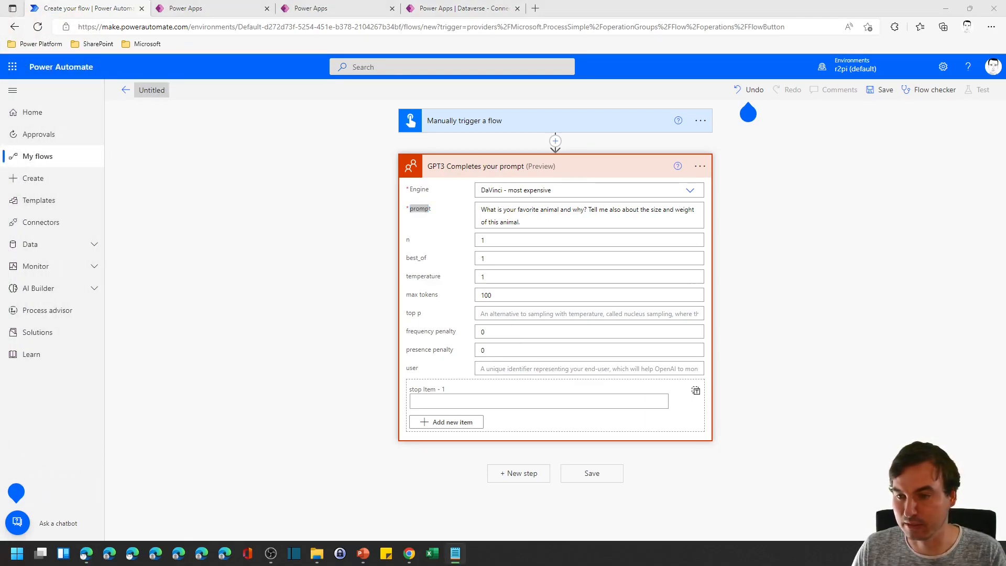
{"action": "left_click", "coordinate": [587, 215]}
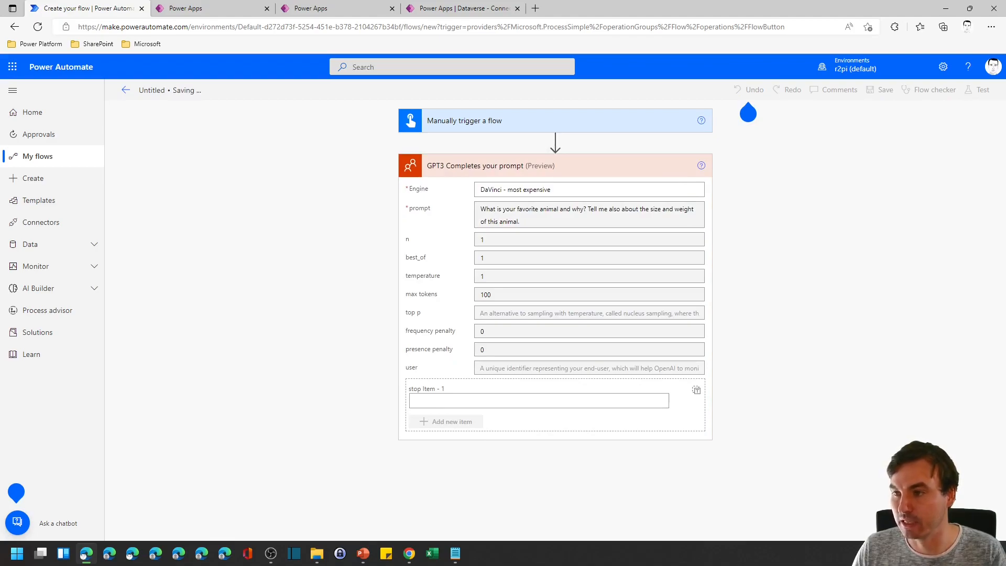
{"action": "left_click", "coordinate": [883, 89]}
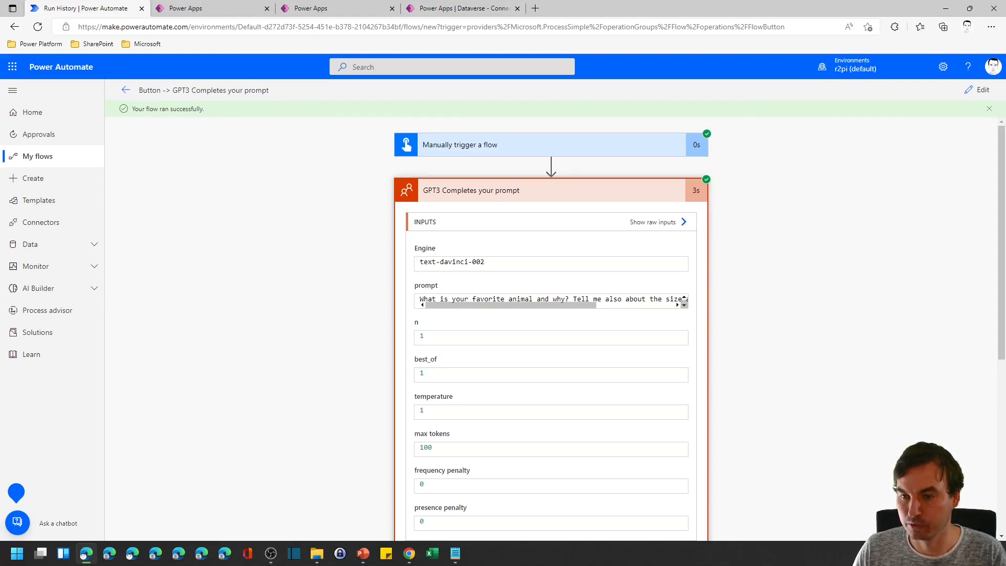
{"action": "scroll", "scroll_direction": "down", "scroll_amount": 3}
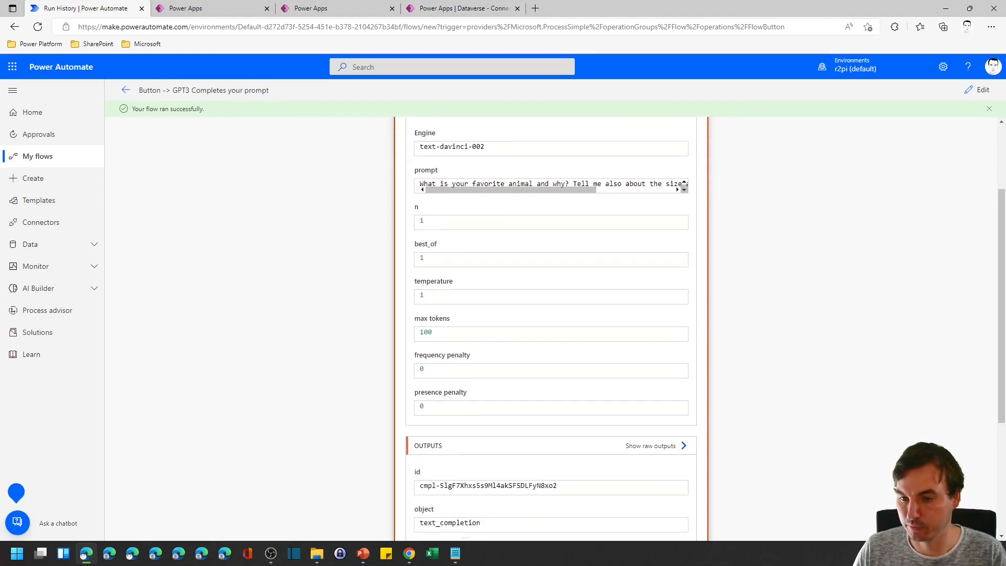
{"action": "scroll", "scroll_direction": "down", "scroll_amount": 3}
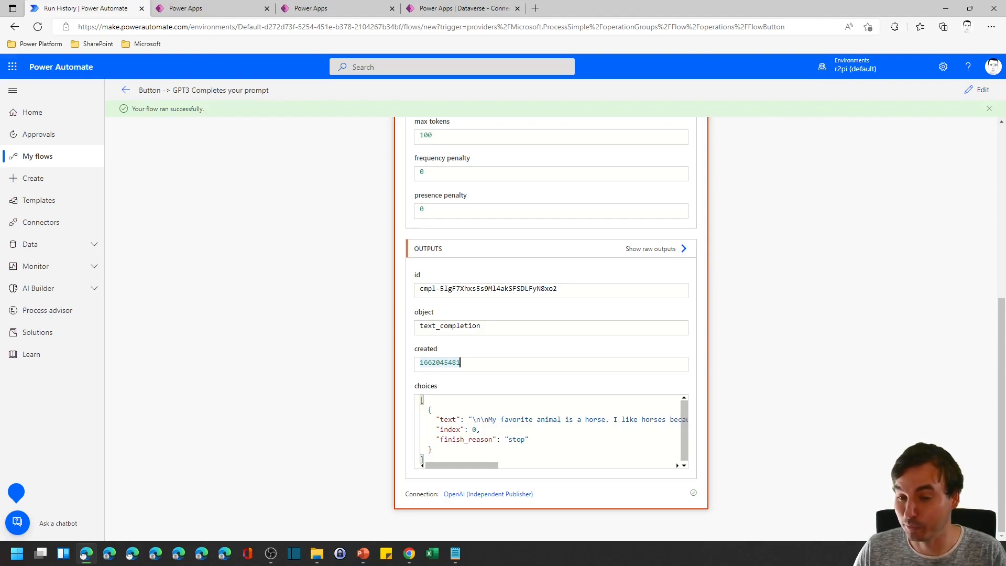
{"action": "left_click_drag", "start_coordinate": [424, 419], "coordinate": [533, 448]}
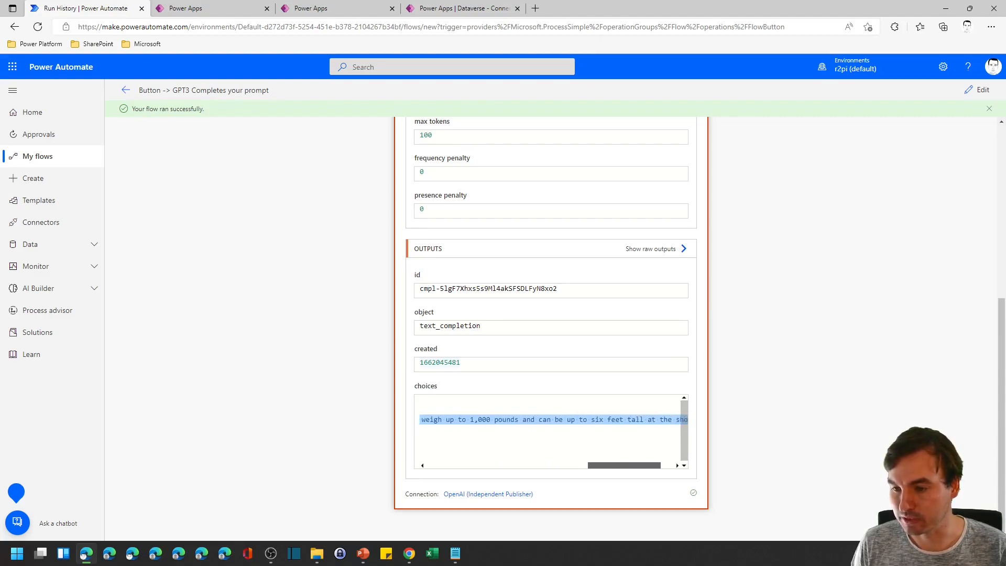
{"action": "scroll", "scroll_direction": "right", "scroll_amount": 3}
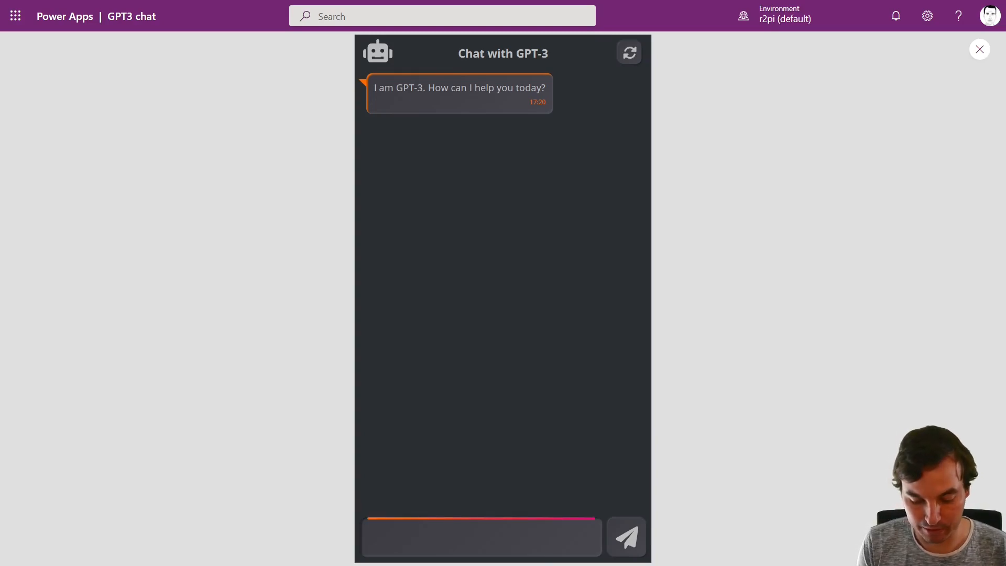
Ask the chat bot 'What is your favorite movie?' and send it.
{"action": "type", "text": "What is your"}
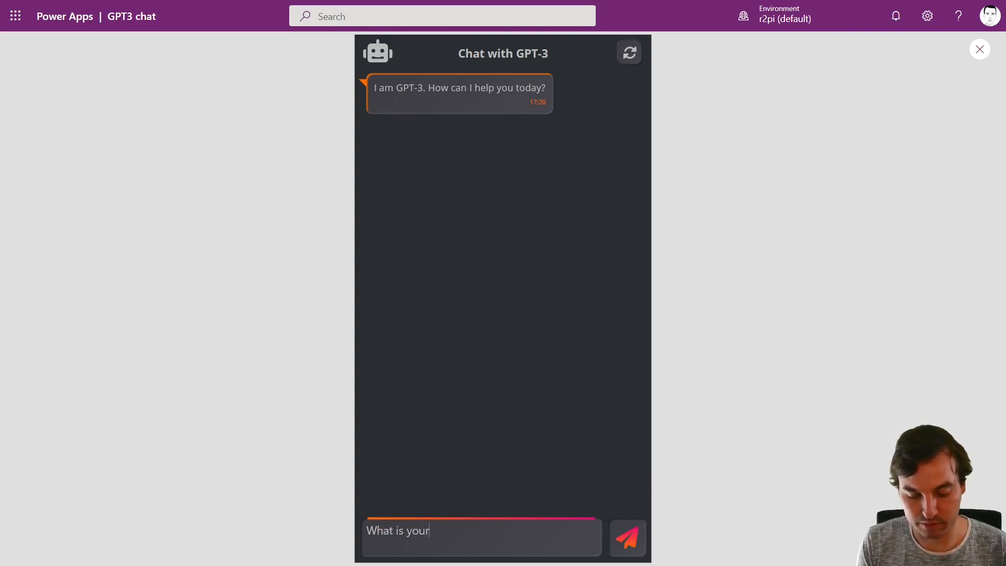
{"action": "type", "text": "favorite m"}
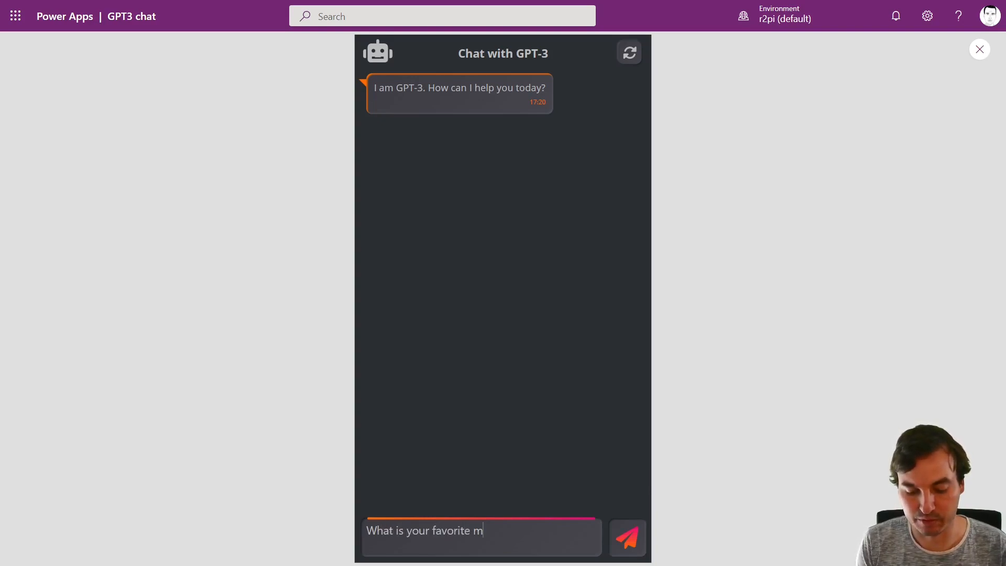
{"action": "type", "text": "ovie?"}
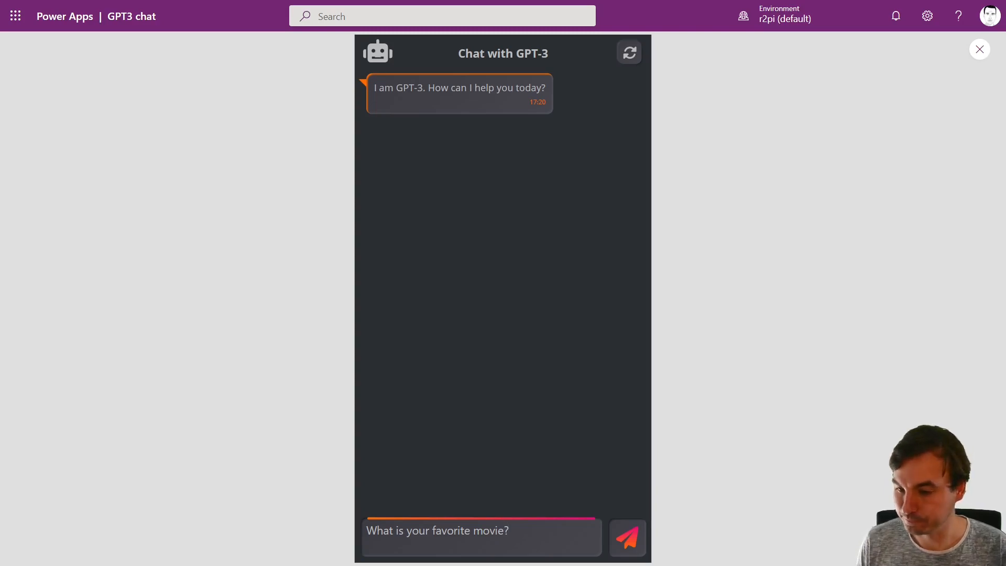
{"action": "left_click", "coordinate": [627, 537]}
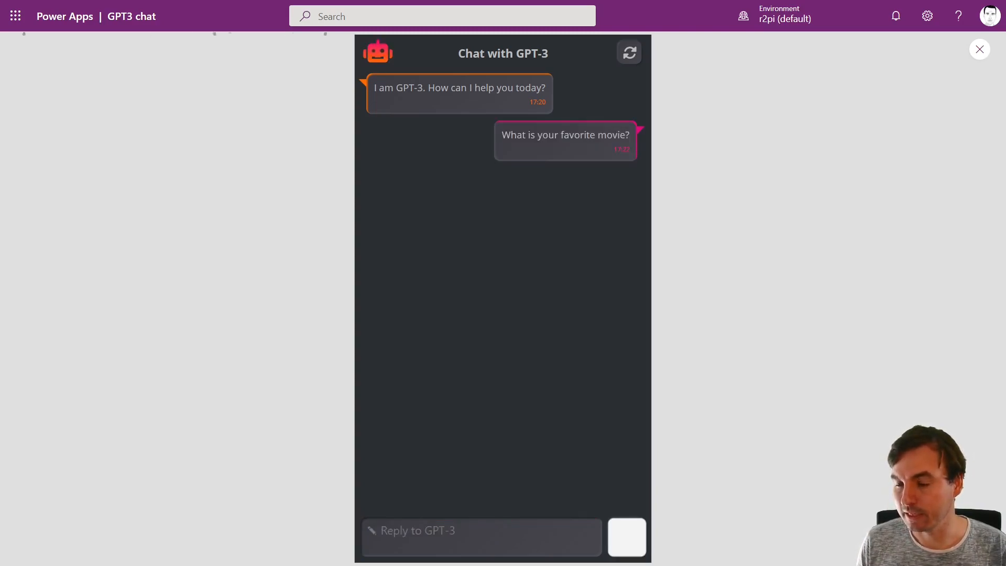
Ask who was the director and for a plot synopsis, then return to the editor.
{"action": "left_click", "coordinate": [626, 537]}
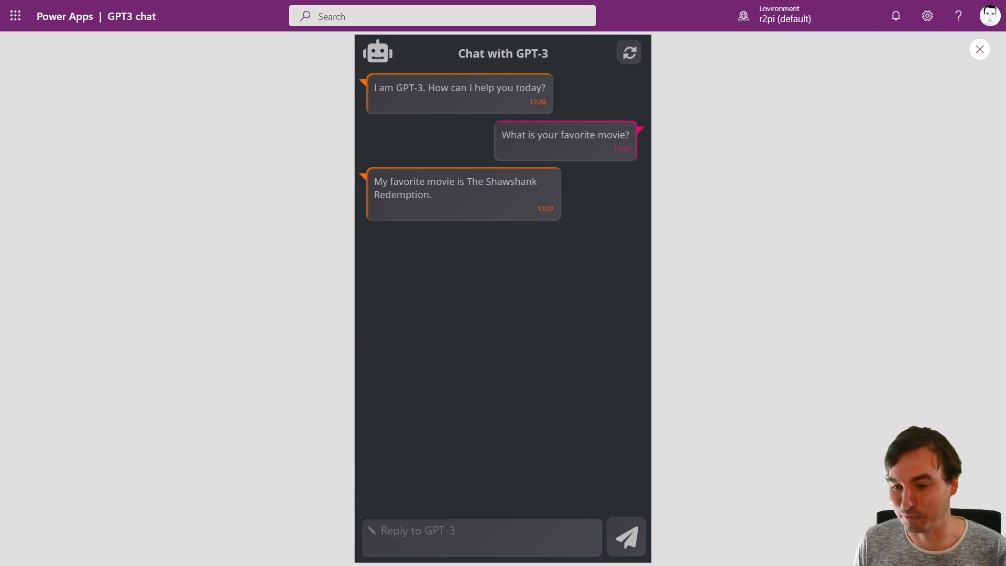
{"action": "type", "text": "w"}
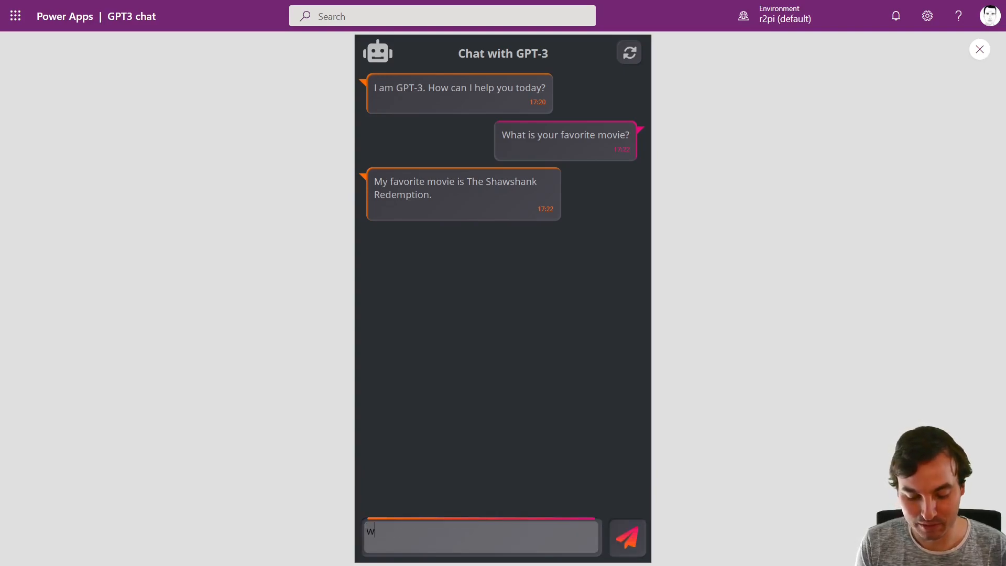
{"action": "type", "text": "ho was"}
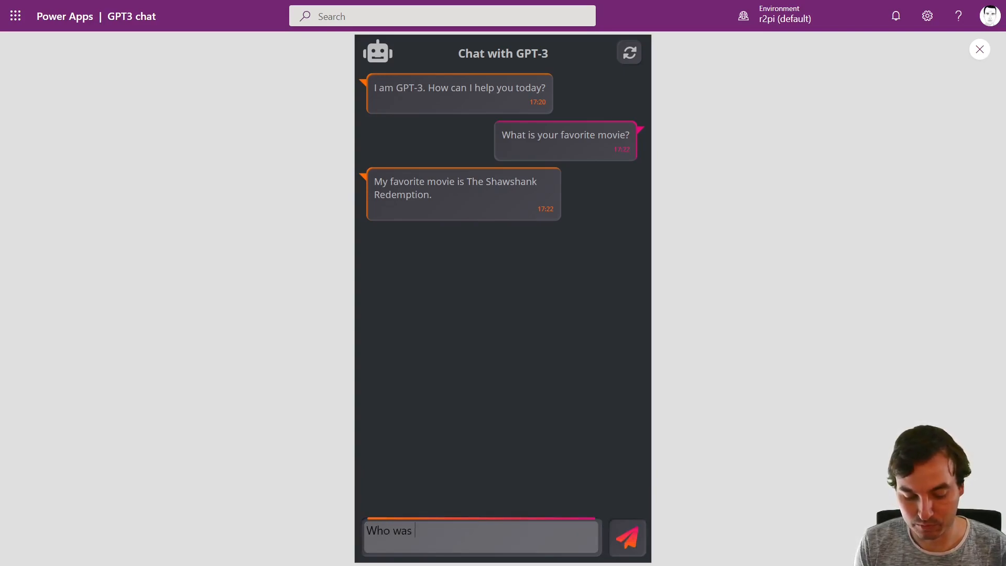
{"action": "type", "text": "the direct"}
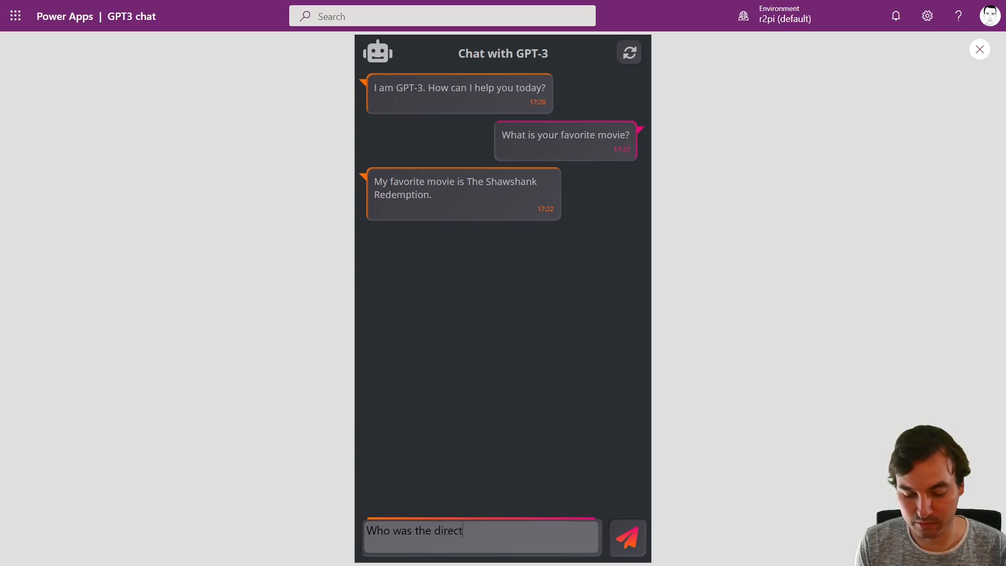
{"action": "left_click", "coordinate": [626, 536]}
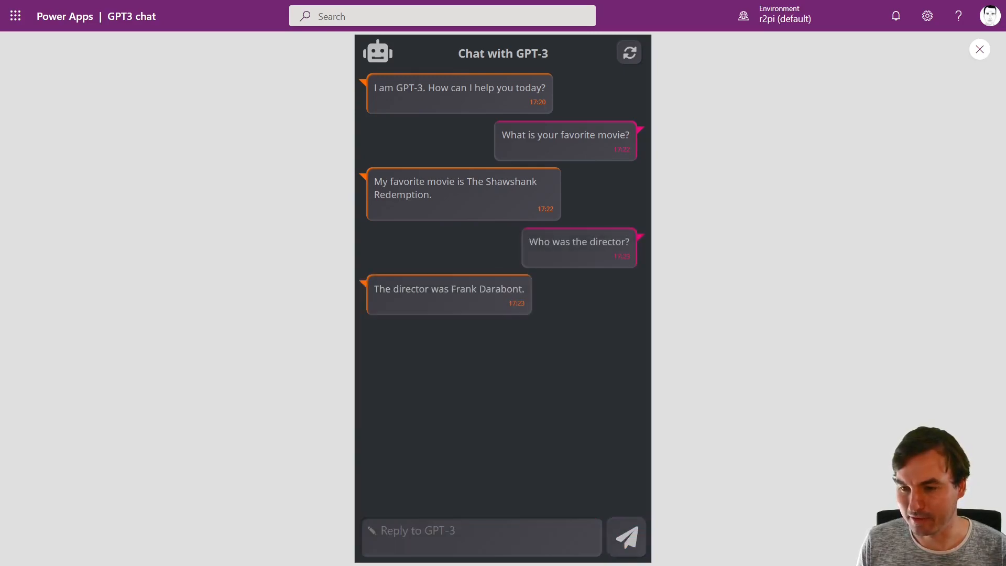
{"action": "left_click", "coordinate": [481, 536]}
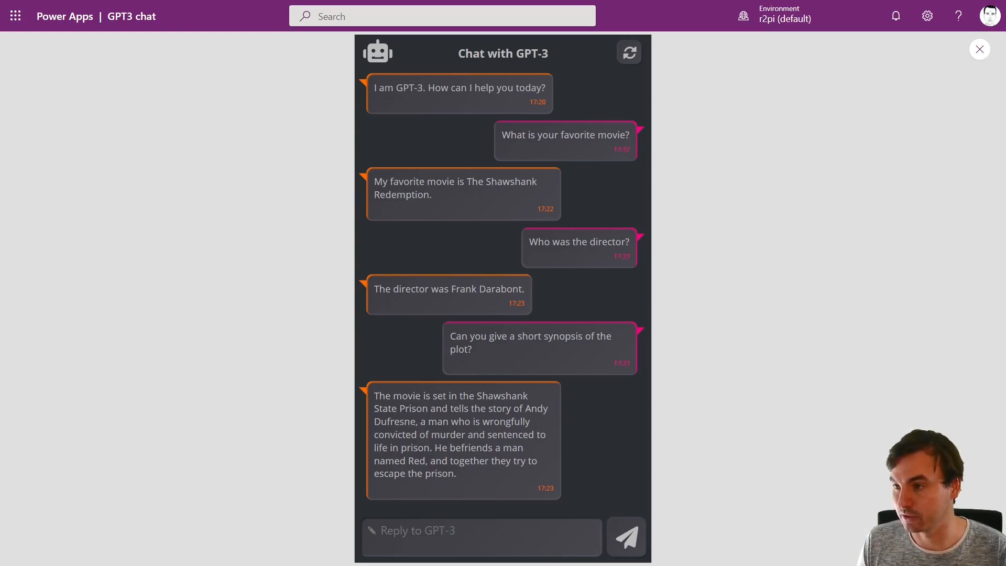
{"action": "left_click", "coordinate": [977, 49]}
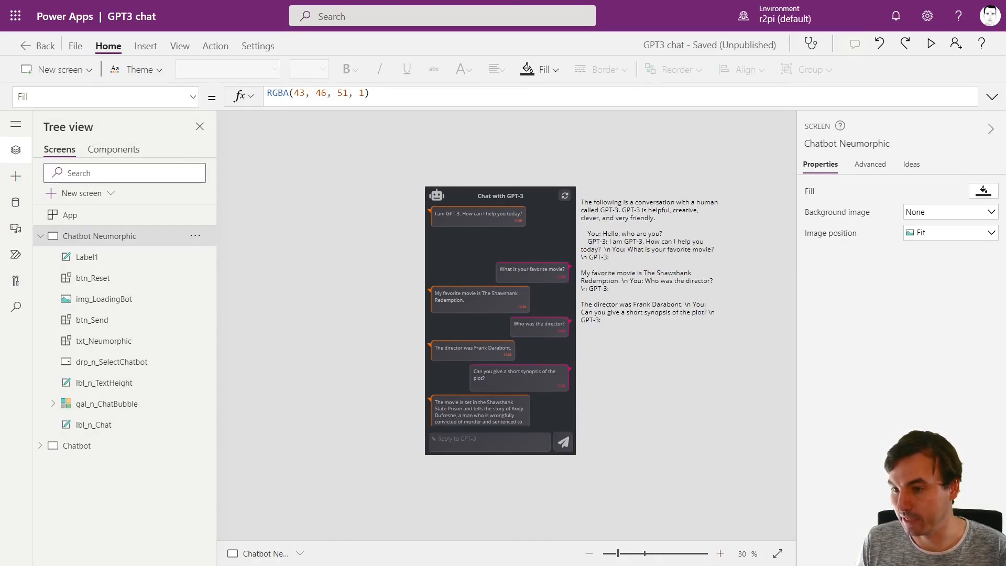
Highlight the accumulated conversation prompt text in the chat app's label.
{"action": "left_click_drag", "start_coordinate": [581, 201], "coordinate": [656, 218]}
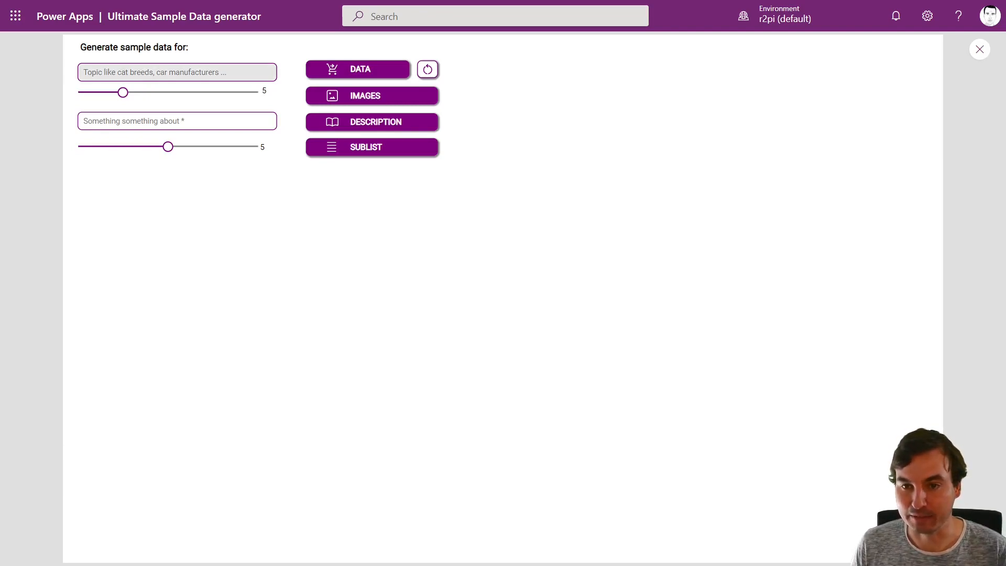
Enter the topic 'capitols of europe' and generate the list of European capitals.
{"action": "left_click", "coordinate": [176, 71]}
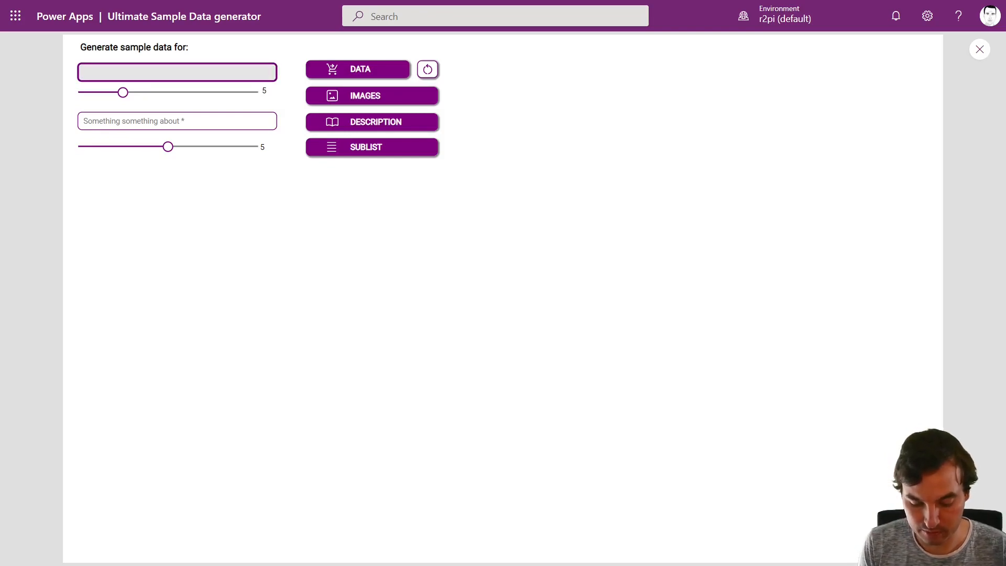
{"action": "type", "text": "d"}
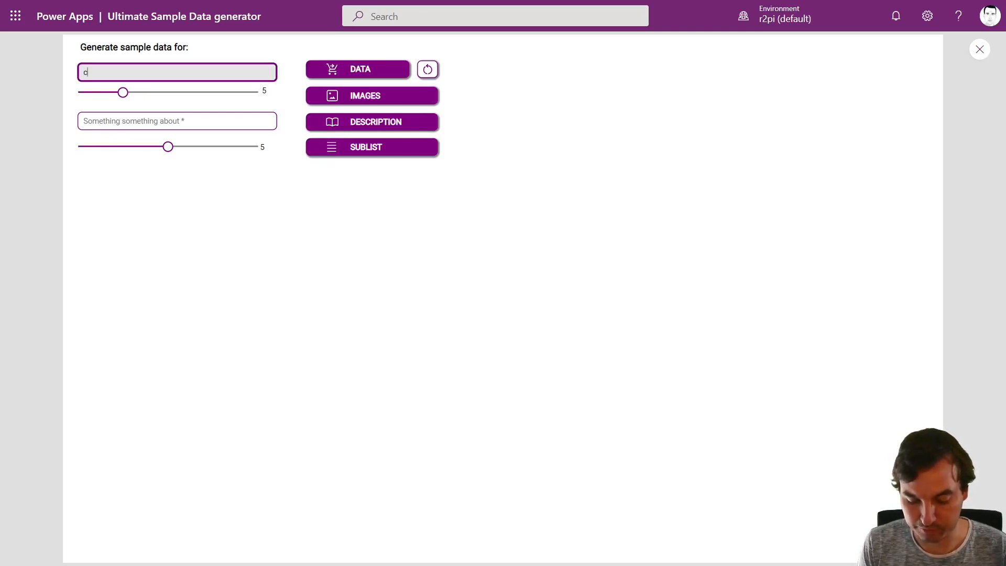
{"action": "type", "text": "apitols"}
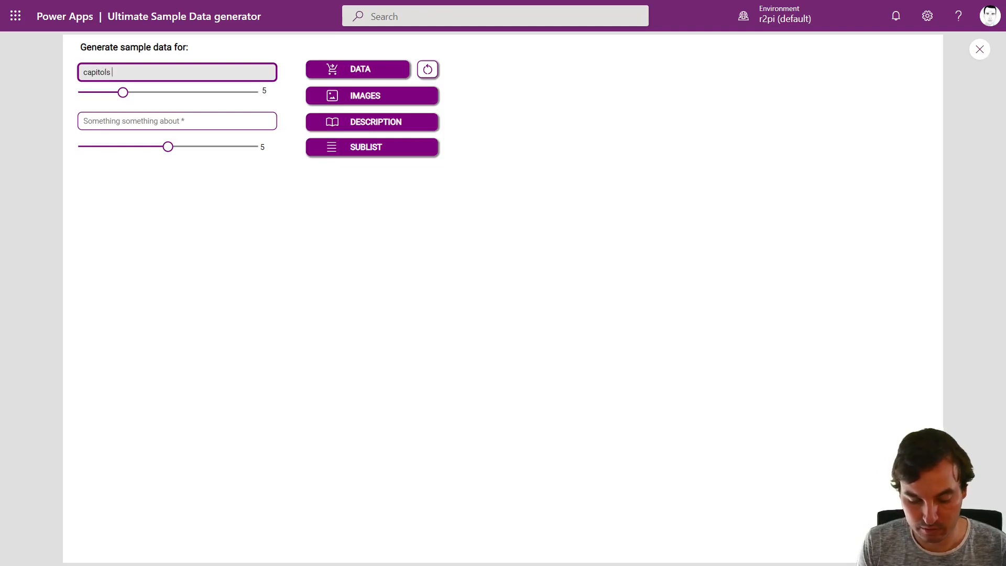
{"action": "type", "text": "of european countries"}
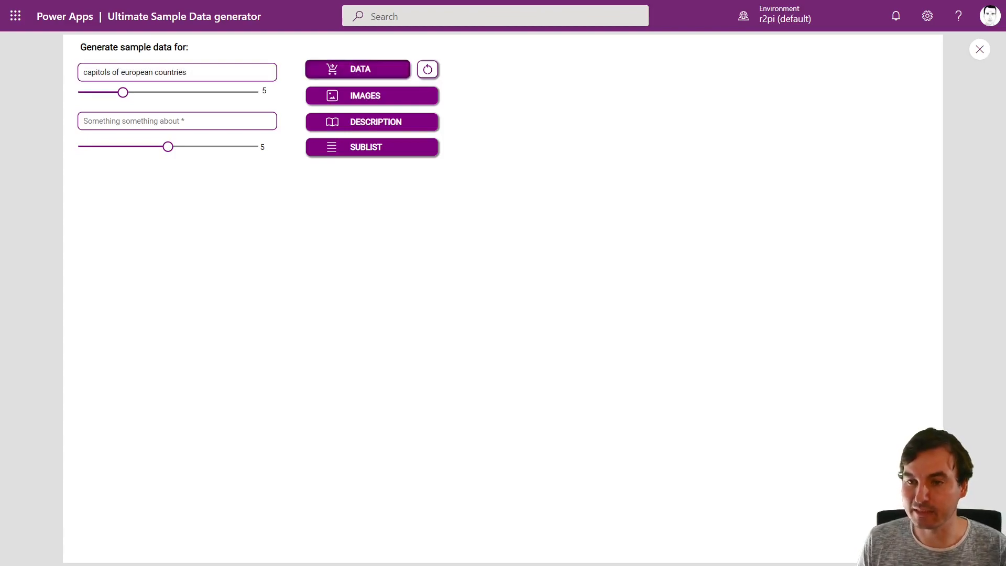
{"action": "left_click", "coordinate": [357, 69]}
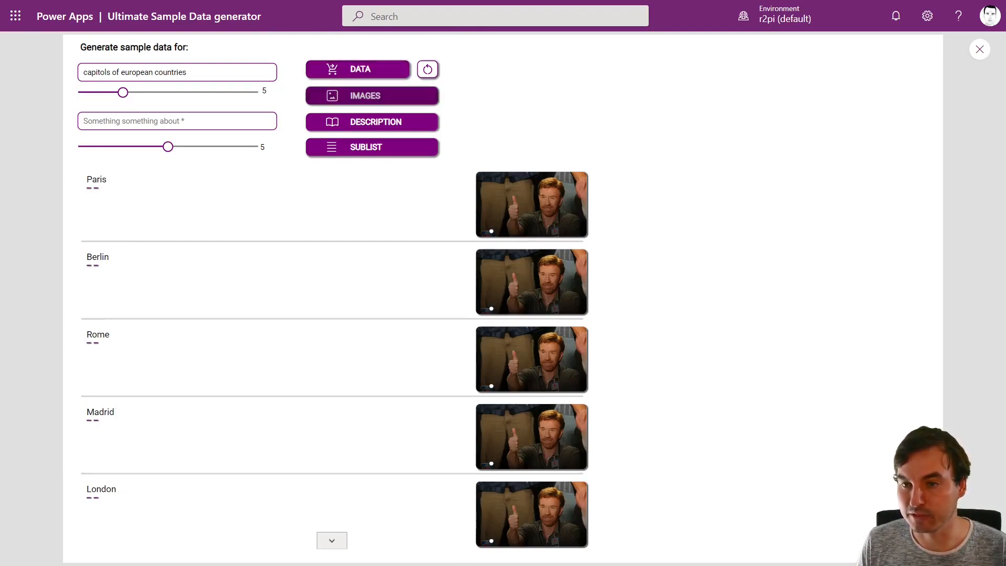
Generate an image and an AI-written description for each listed capital.
{"action": "left_click", "coordinate": [371, 95]}
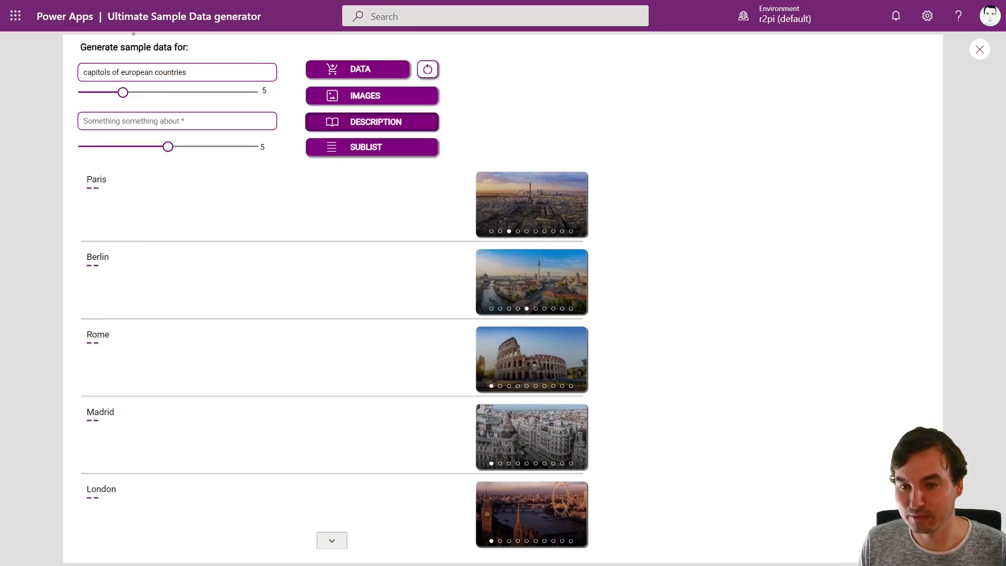
{"action": "left_click", "coordinate": [372, 122]}
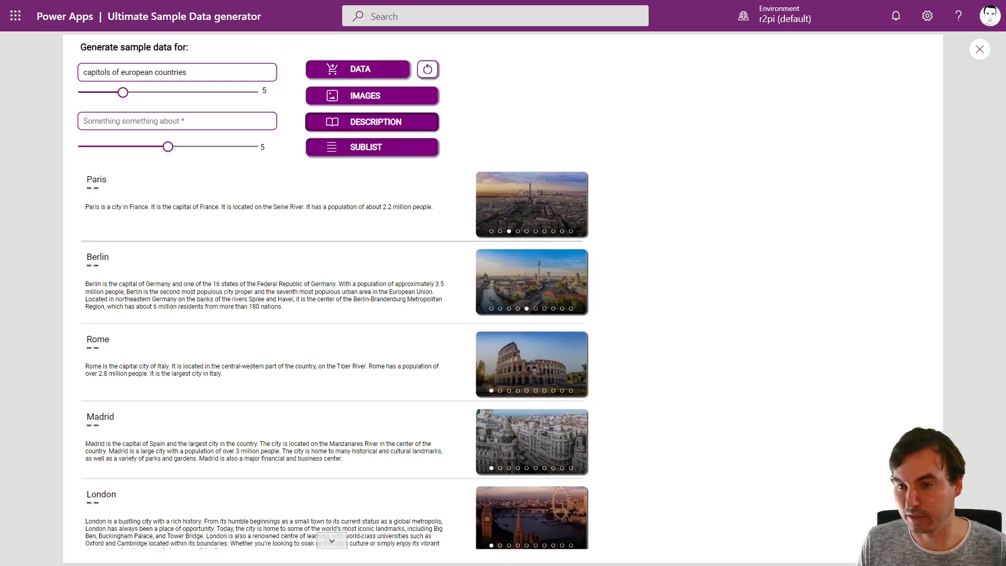
Enter 'famous sights in the city of *' and generate a famous-sight sublist for each capital.
{"action": "left_click", "coordinate": [176, 120]}
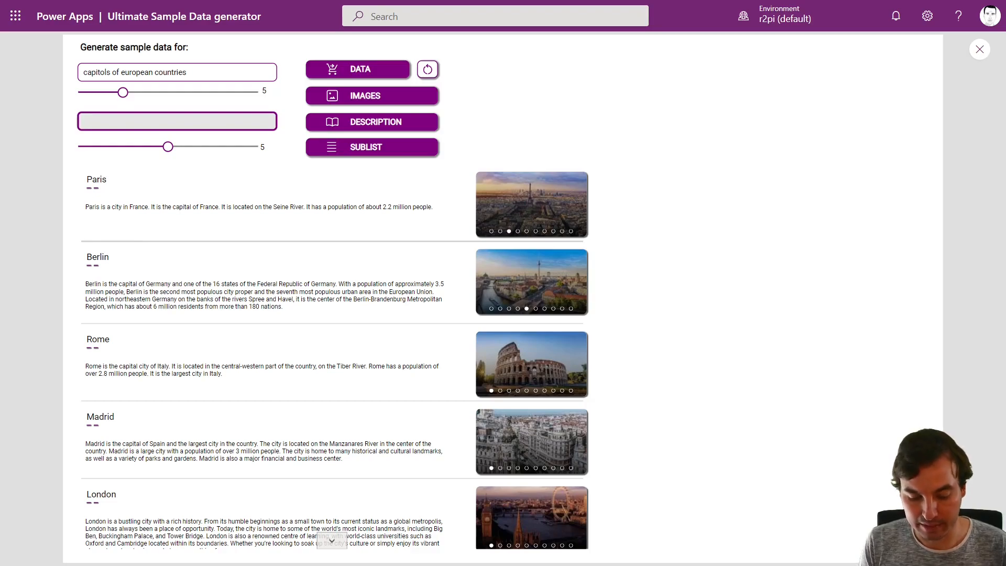
{"action": "type", "text": "famous"}
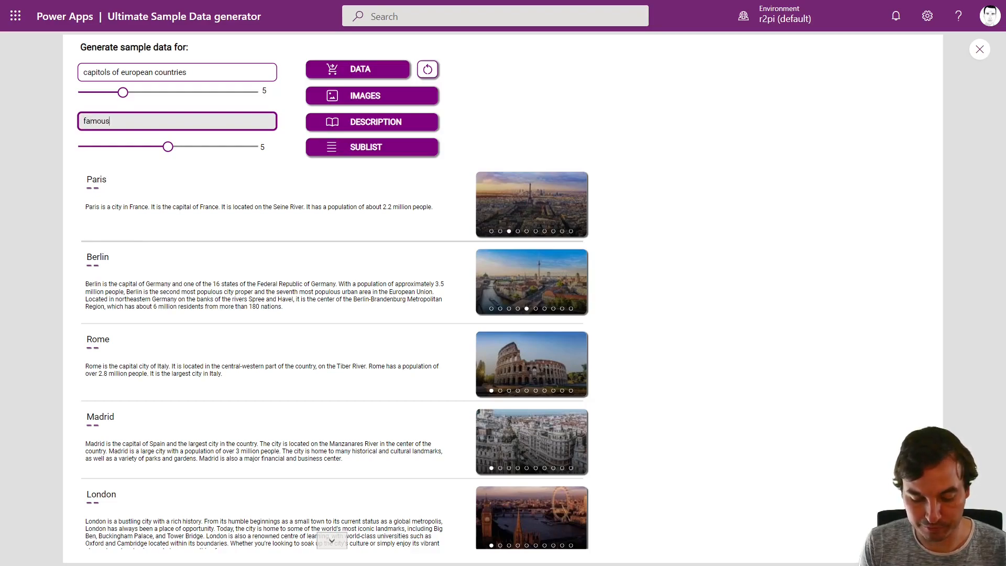
{"action": "type", "text": "sights in"}
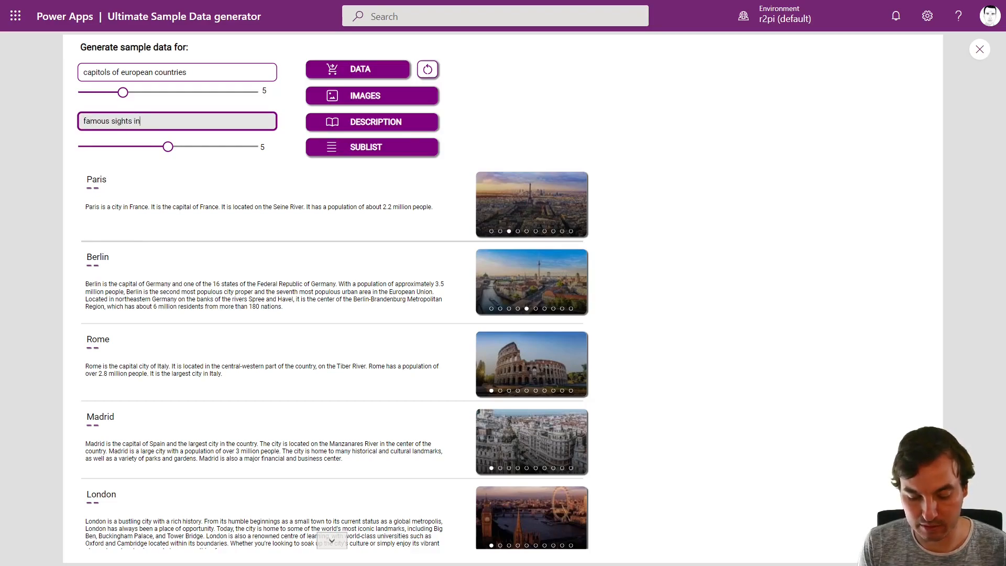
{"action": "type", "text": "the city of"}
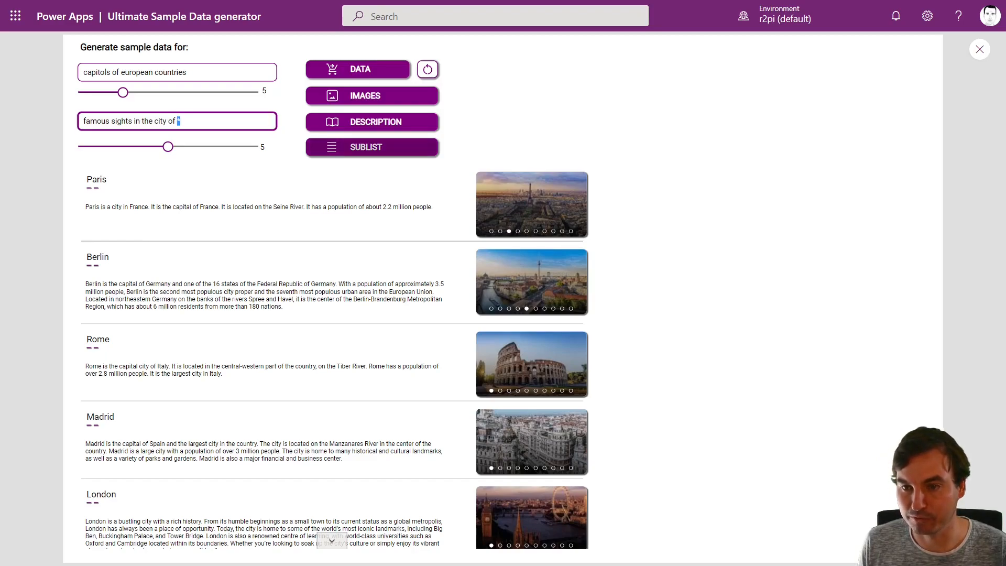
{"action": "type", "text": "*"}
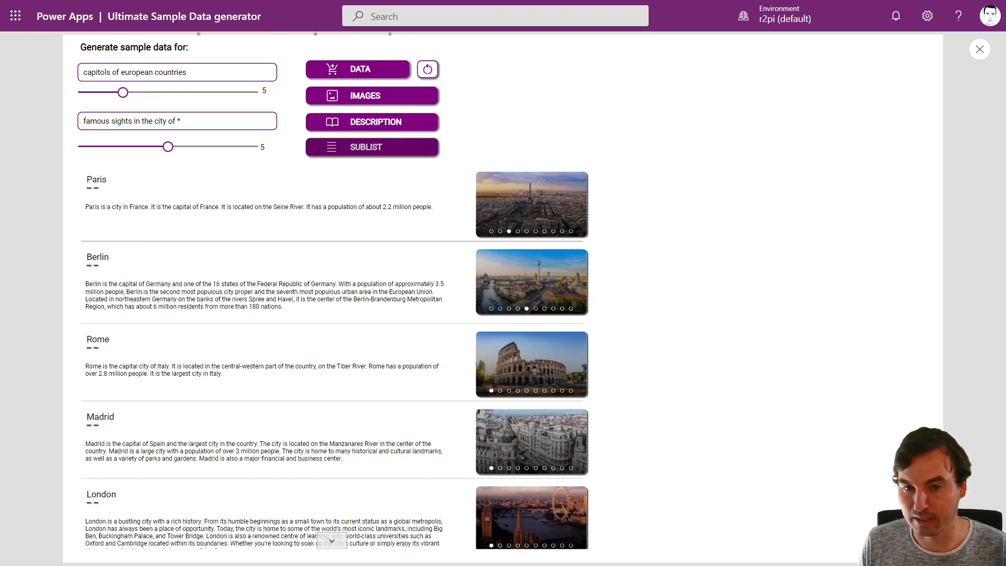
{"action": "left_click", "coordinate": [371, 146]}
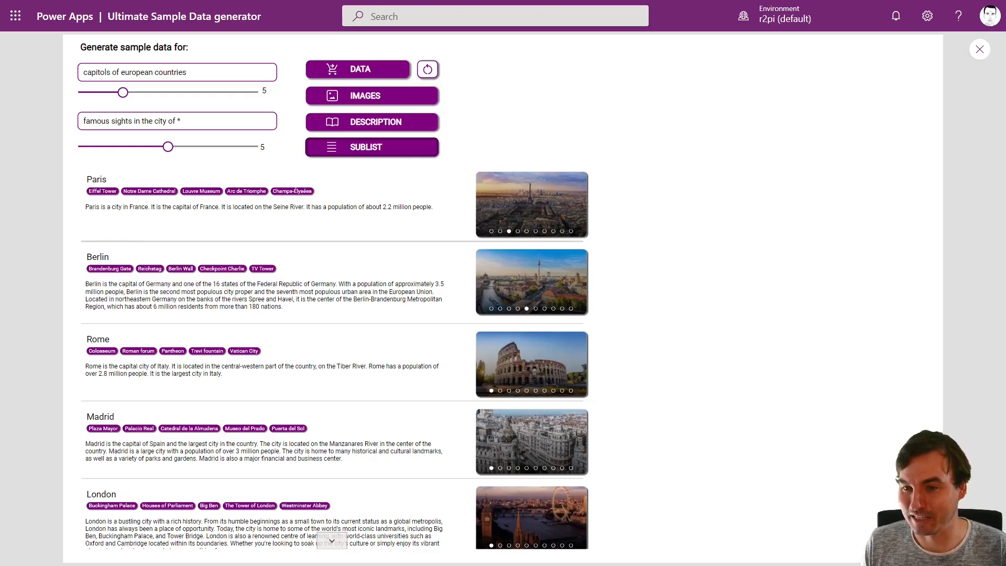
Select Button_6, expand its OnSelect data-generation formula and show the Data sources pane.
{"action": "left_click", "coordinate": [978, 50]}
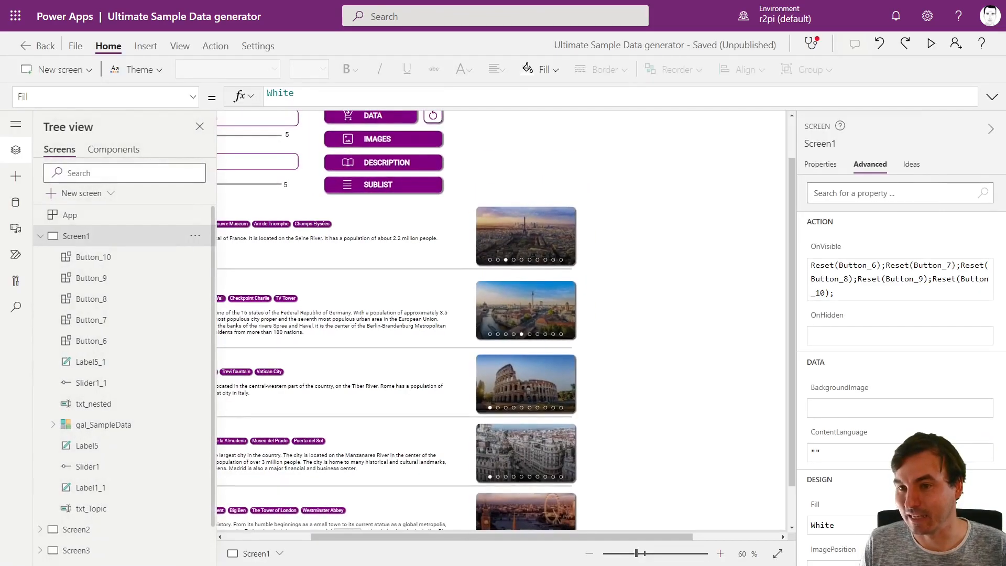
{"action": "left_click", "coordinate": [370, 163]}
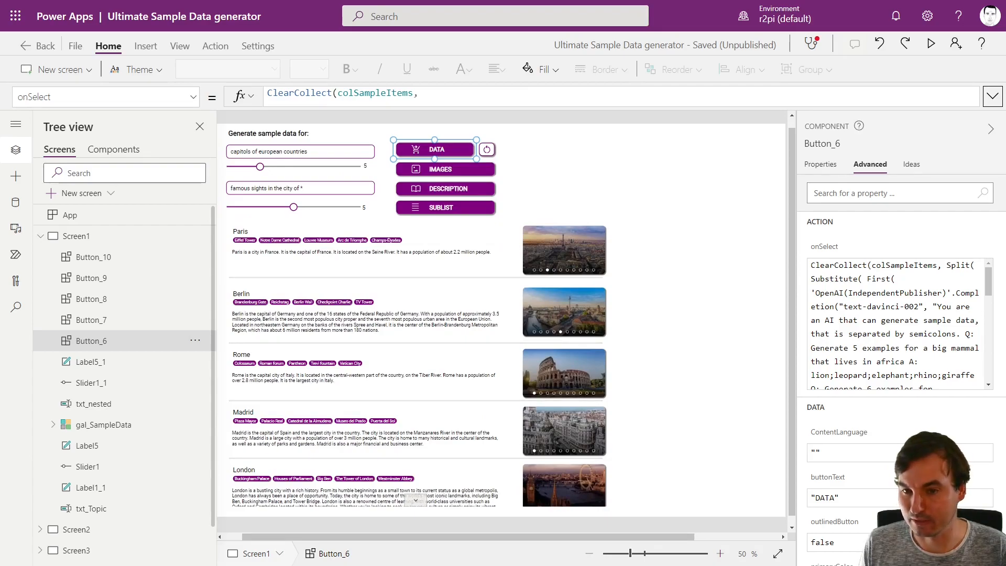
{"action": "left_click", "coordinate": [989, 97]}
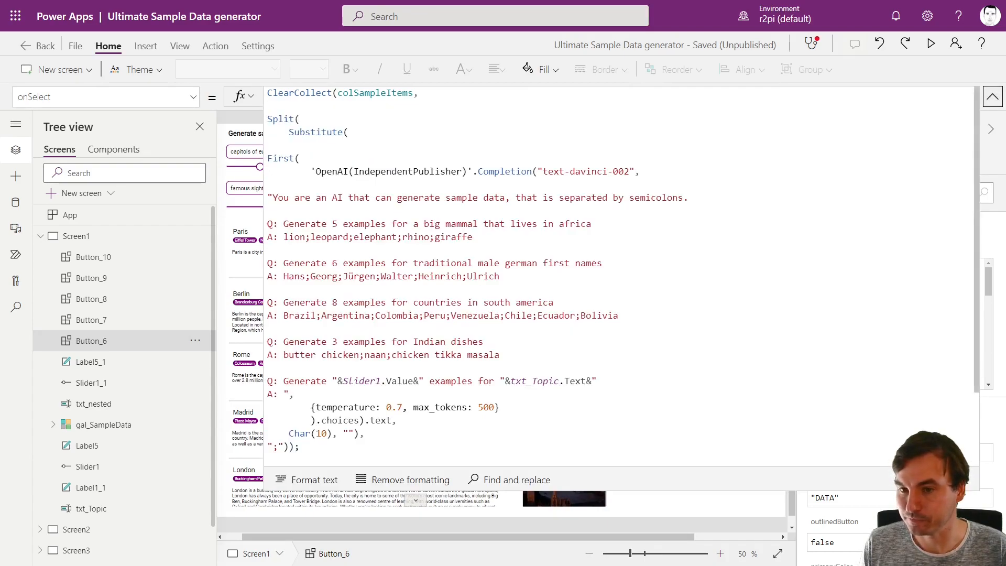
{"action": "left_click", "coordinate": [461, 197]}
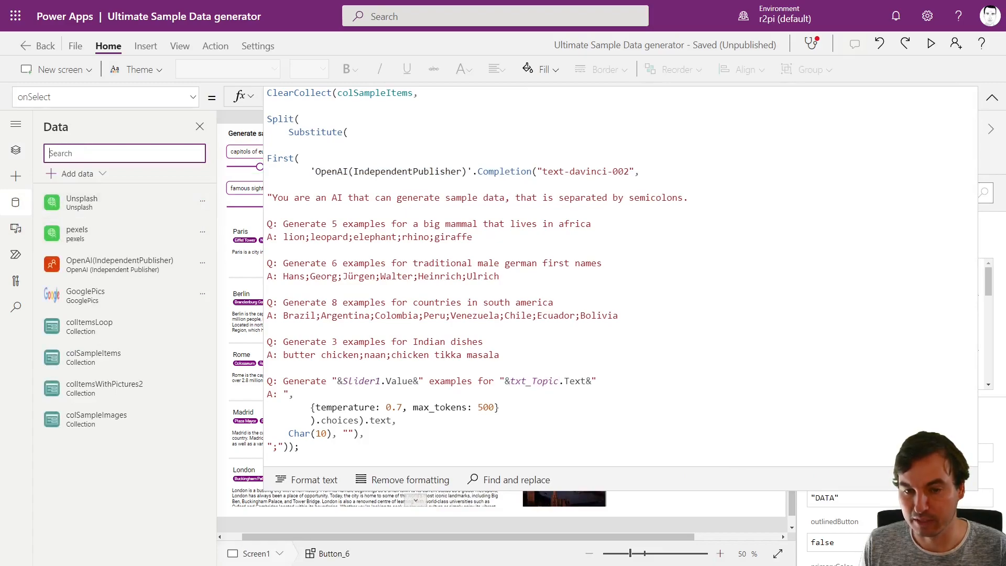
{"action": "left_click", "coordinate": [75, 173]}
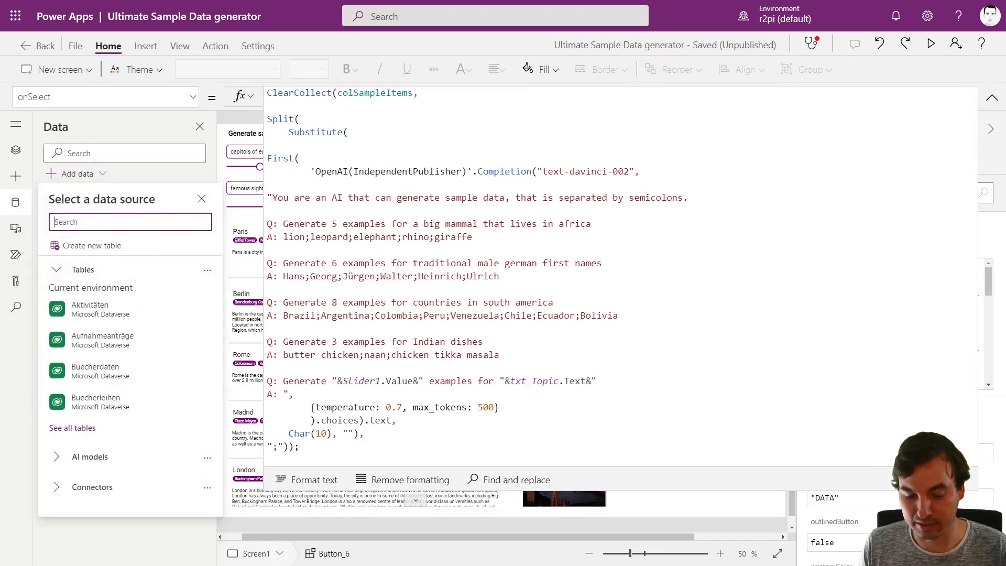
{"action": "type", "text": "openai"}
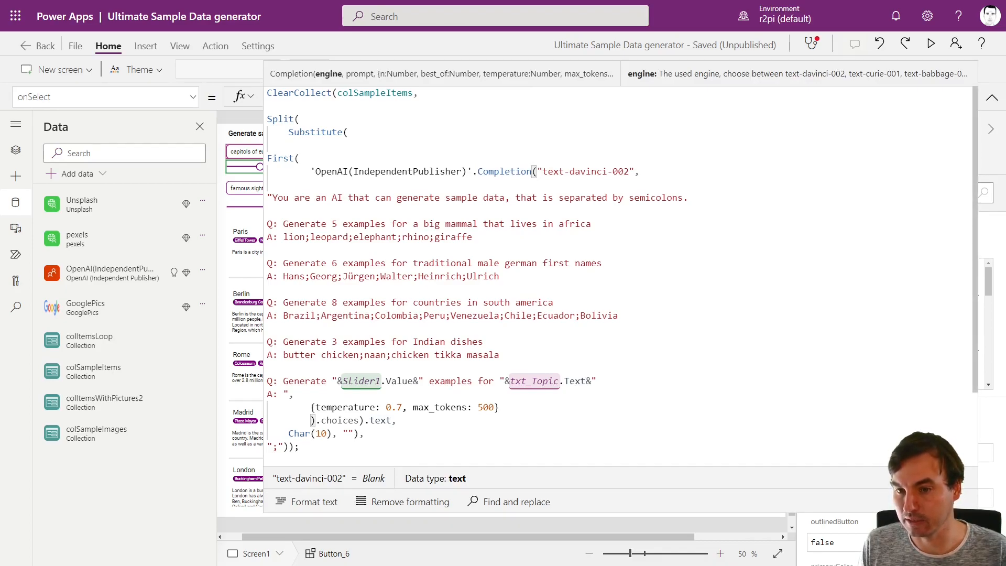
{"action": "left_click_drag", "start_coordinate": [268, 197], "coordinate": [472, 237]}
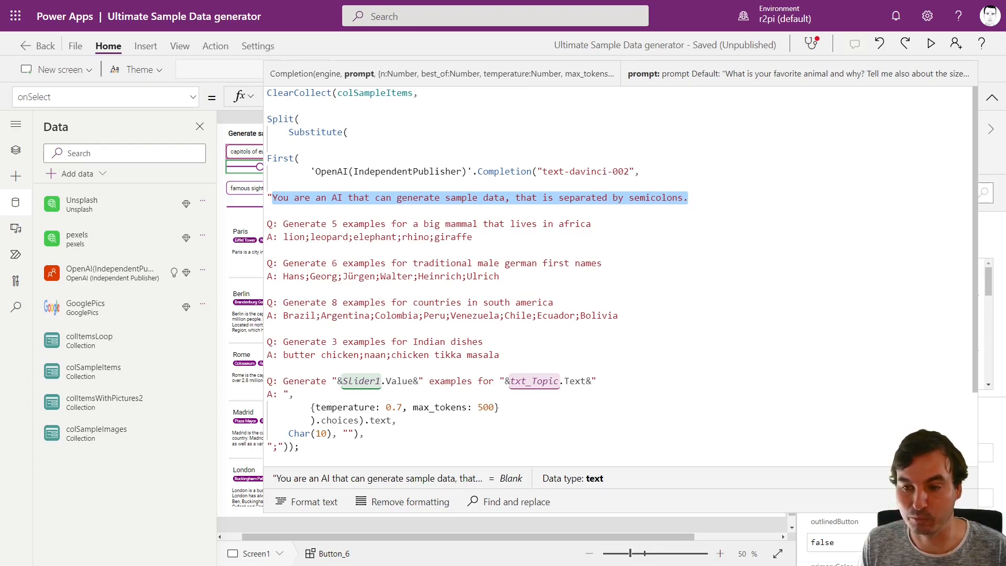
{"action": "left_click_drag", "start_coordinate": [274, 197], "coordinate": [499, 355]}
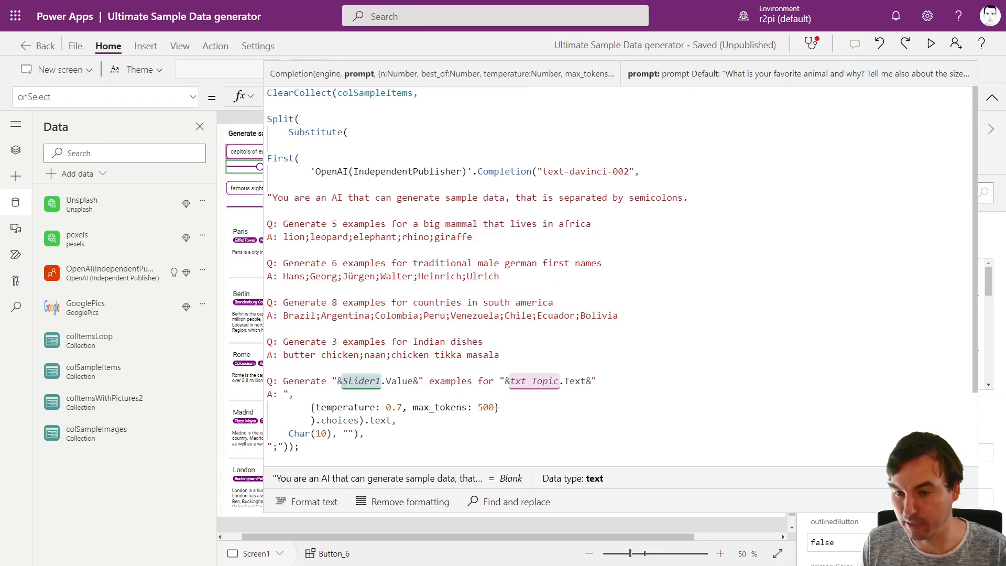
{"action": "double_click", "coordinate": [533, 380]}
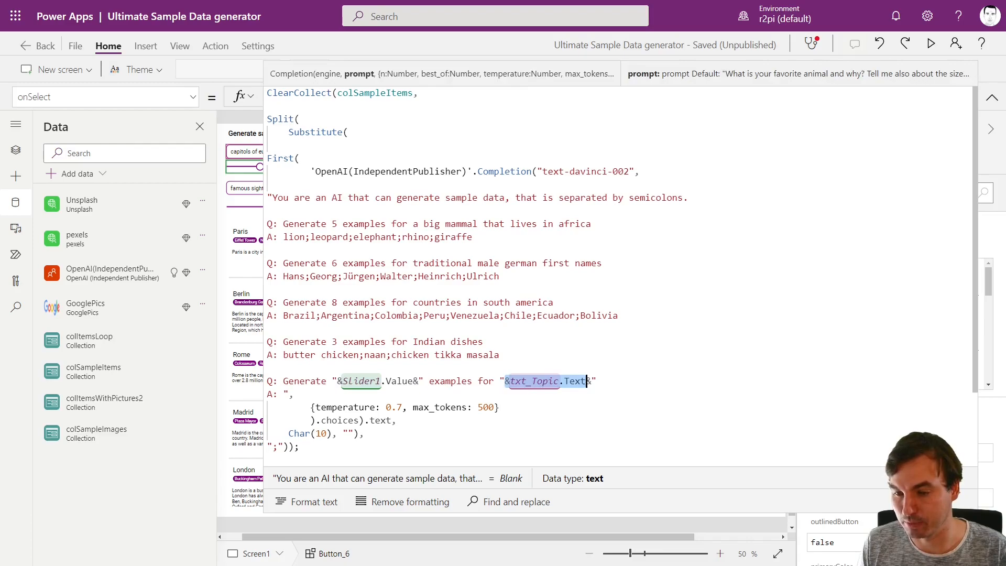
{"action": "scroll", "scroll_direction": "down", "scroll_amount": 3}
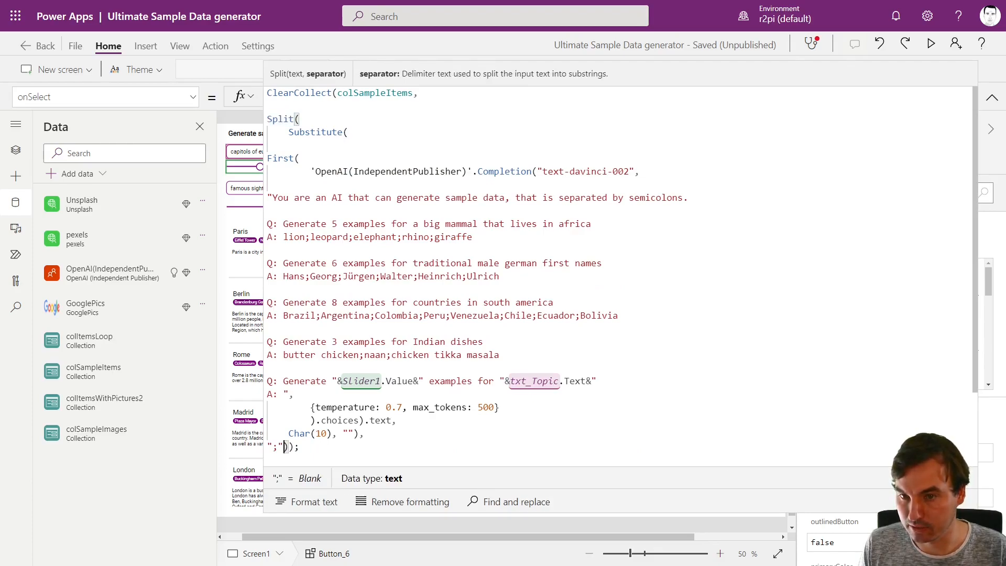
Select the DESCRIPTION button (Button_10) and show its OnSelect 30–50-word description formula.
{"action": "double_click", "coordinate": [276, 447]}
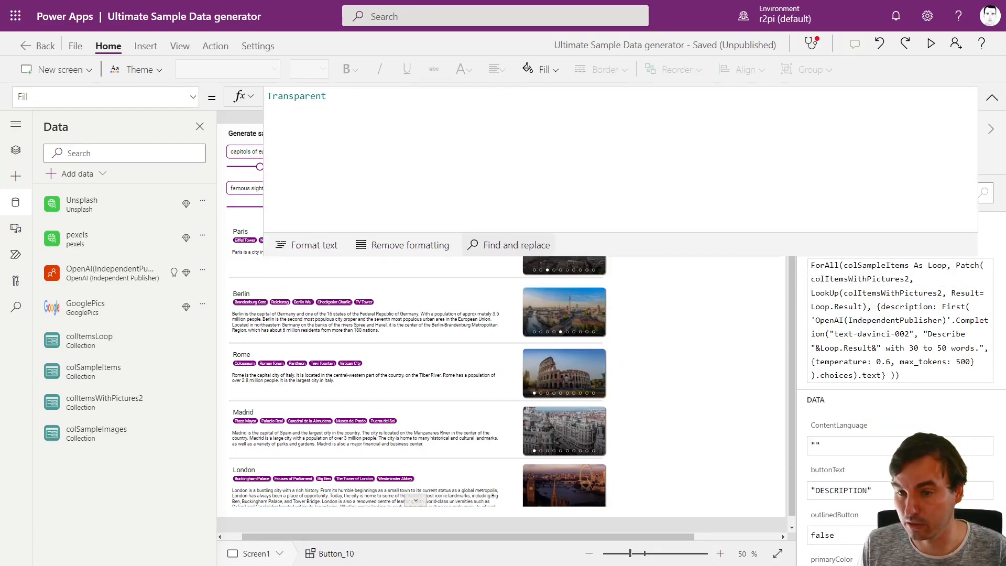
{"action": "left_click", "coordinate": [445, 188]}
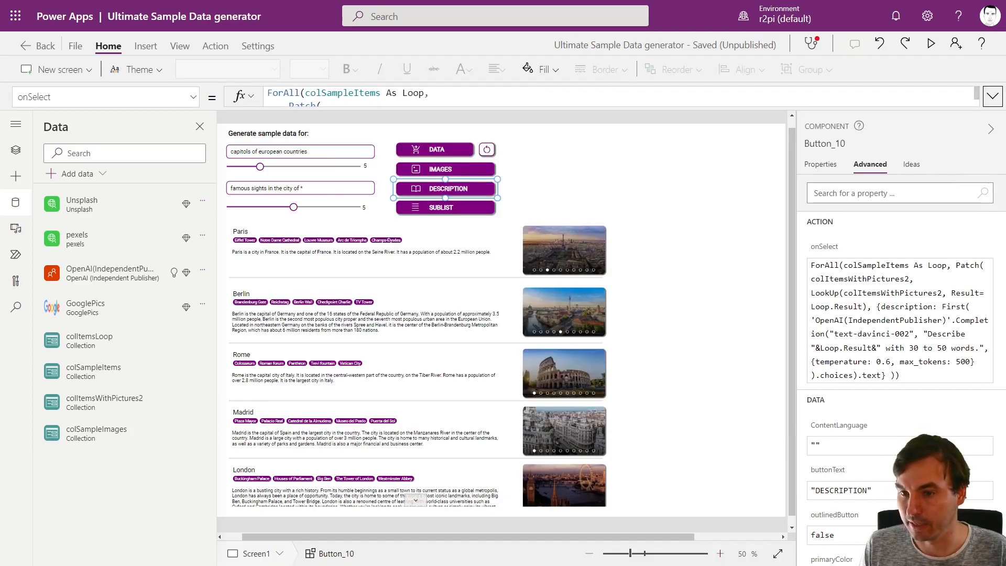
View gal_SampleData's Items formula (colItemsWithPictures2) and preview the finished app.
{"action": "left_click", "coordinate": [444, 206]}
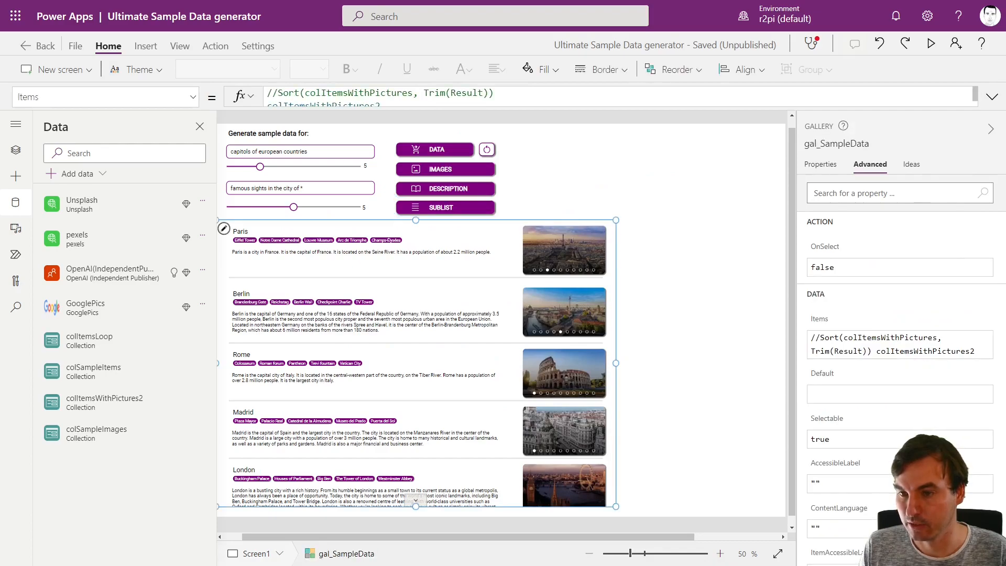
{"action": "left_click", "coordinate": [929, 44]}
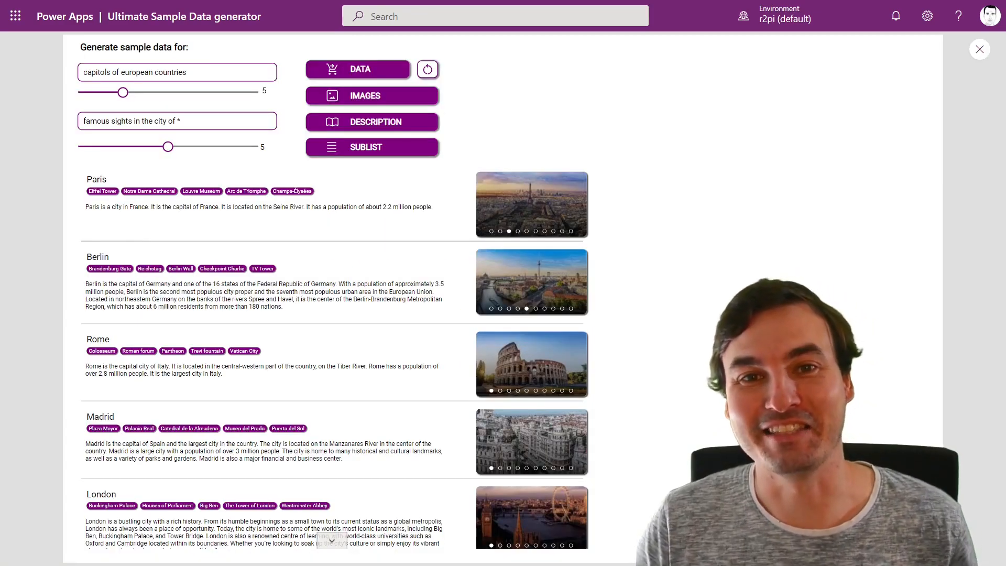